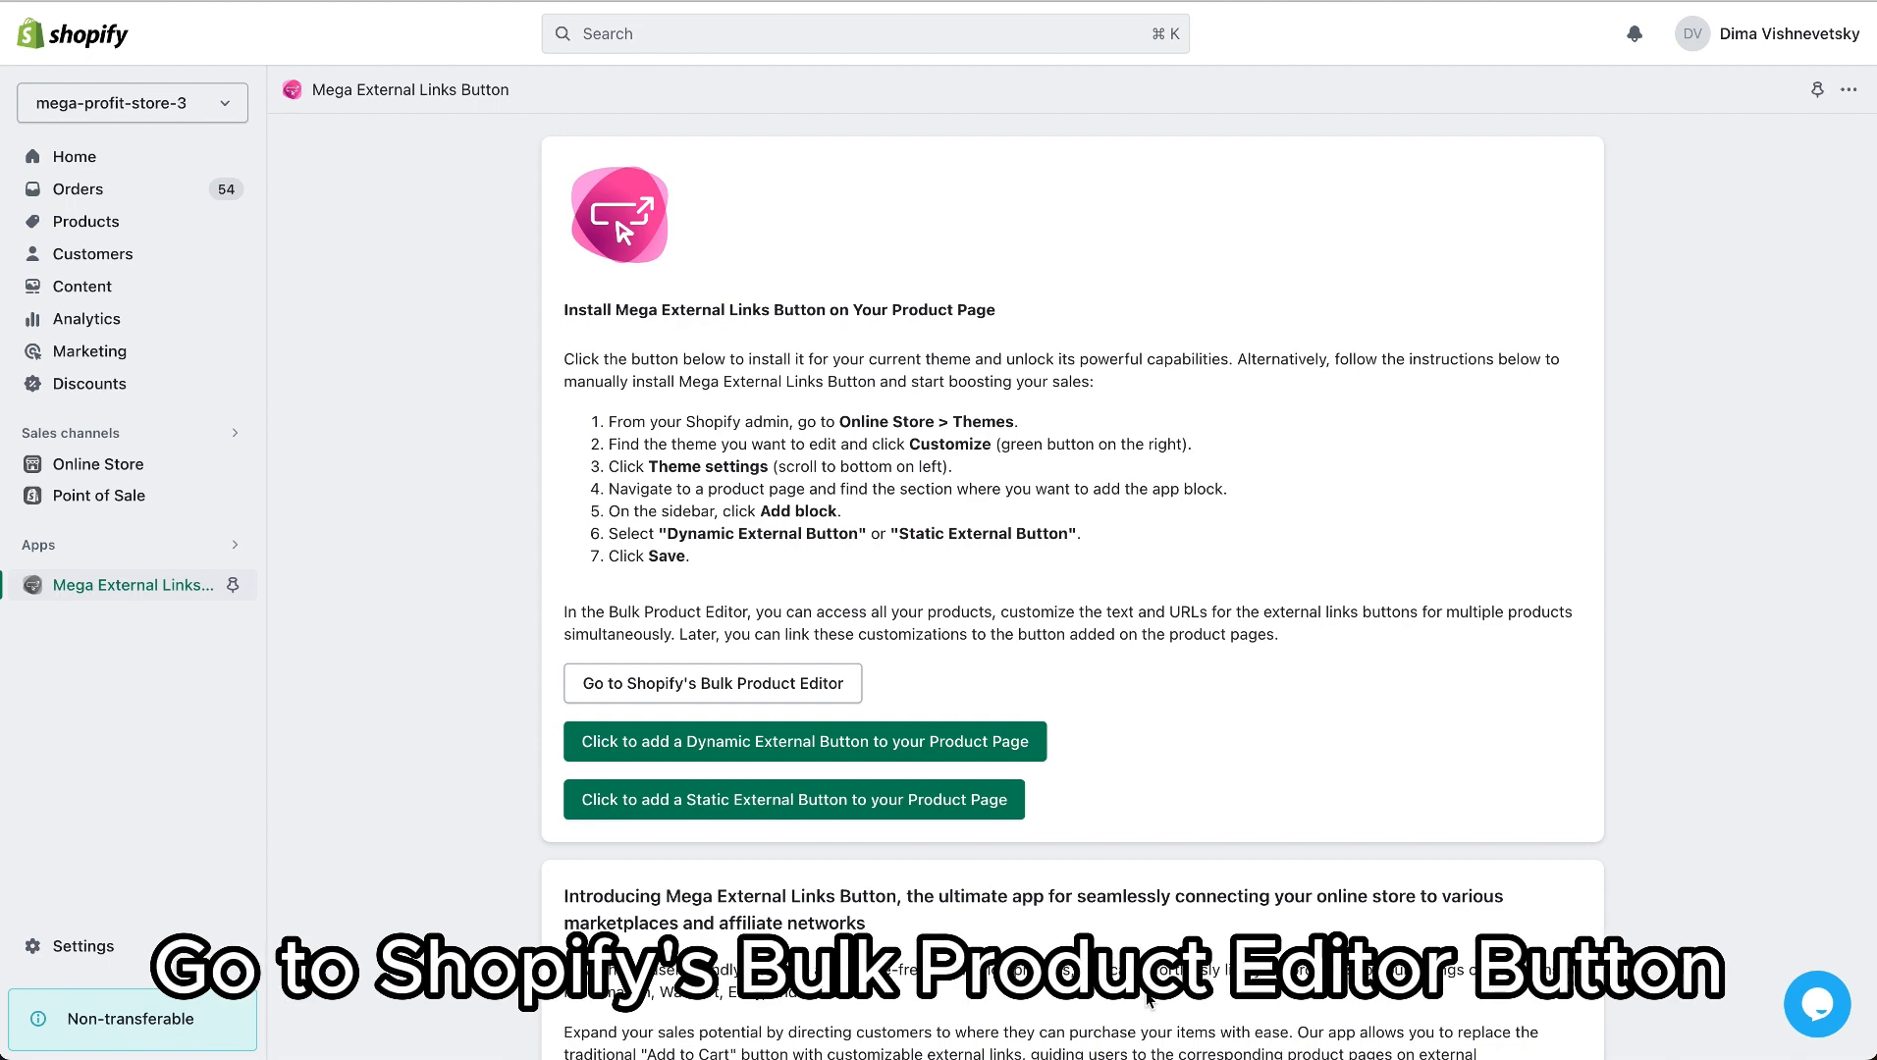
# Step: Go to Shopify's Bulk Product Editor from the Mega External Links Button install page
pyautogui.click(711, 682)
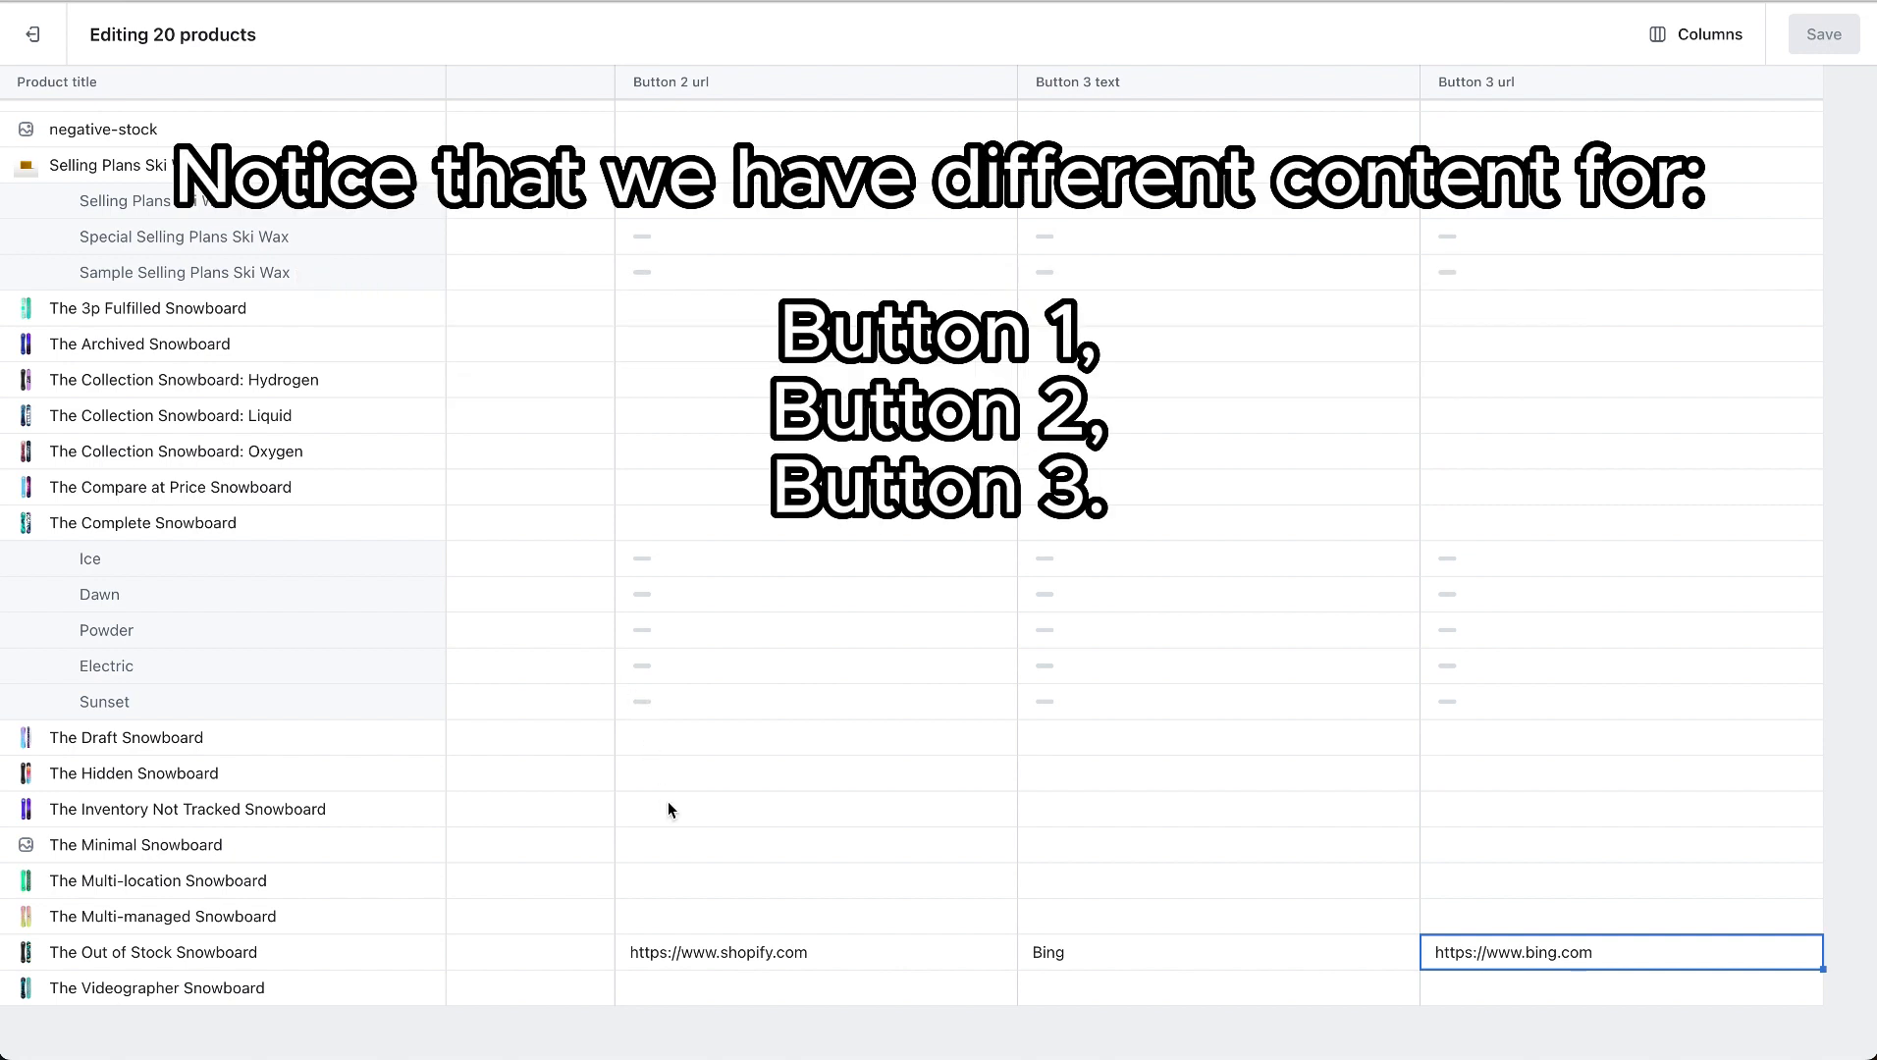
pyautogui.moveTo(674, 817)
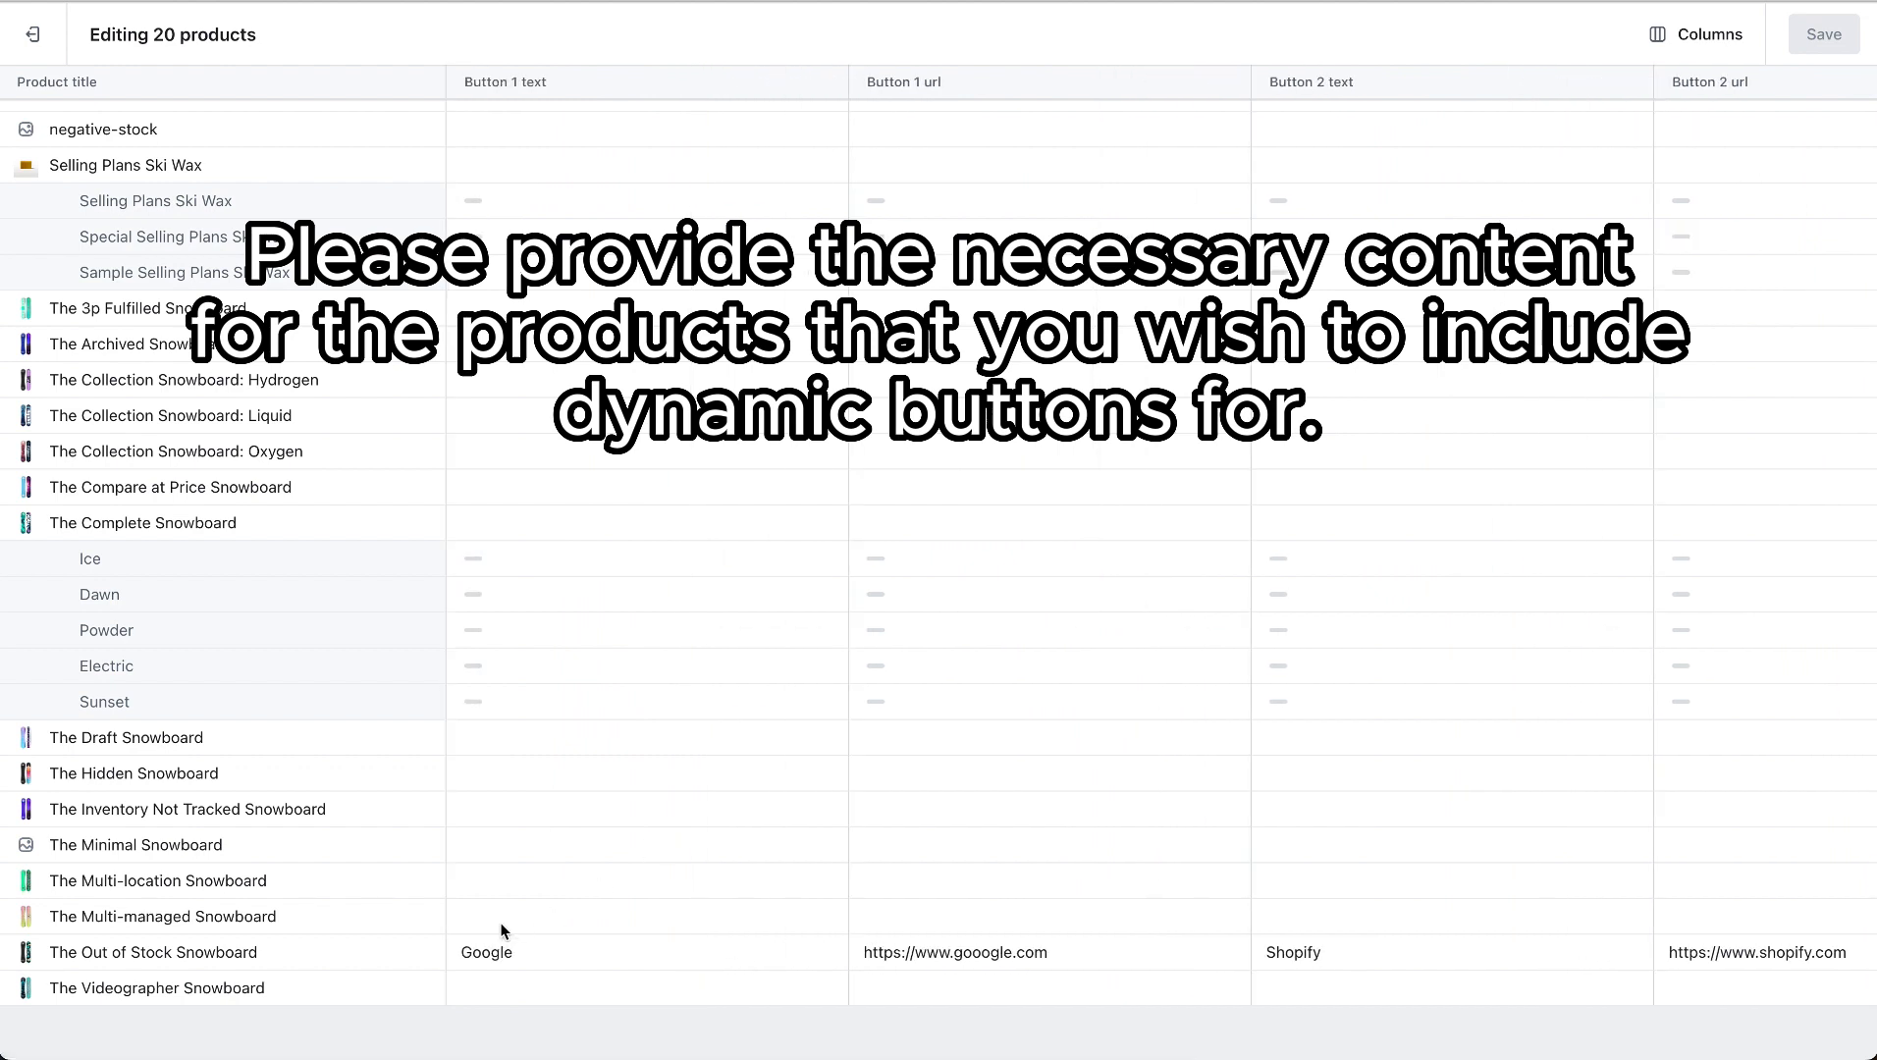
pyautogui.click(646, 952)
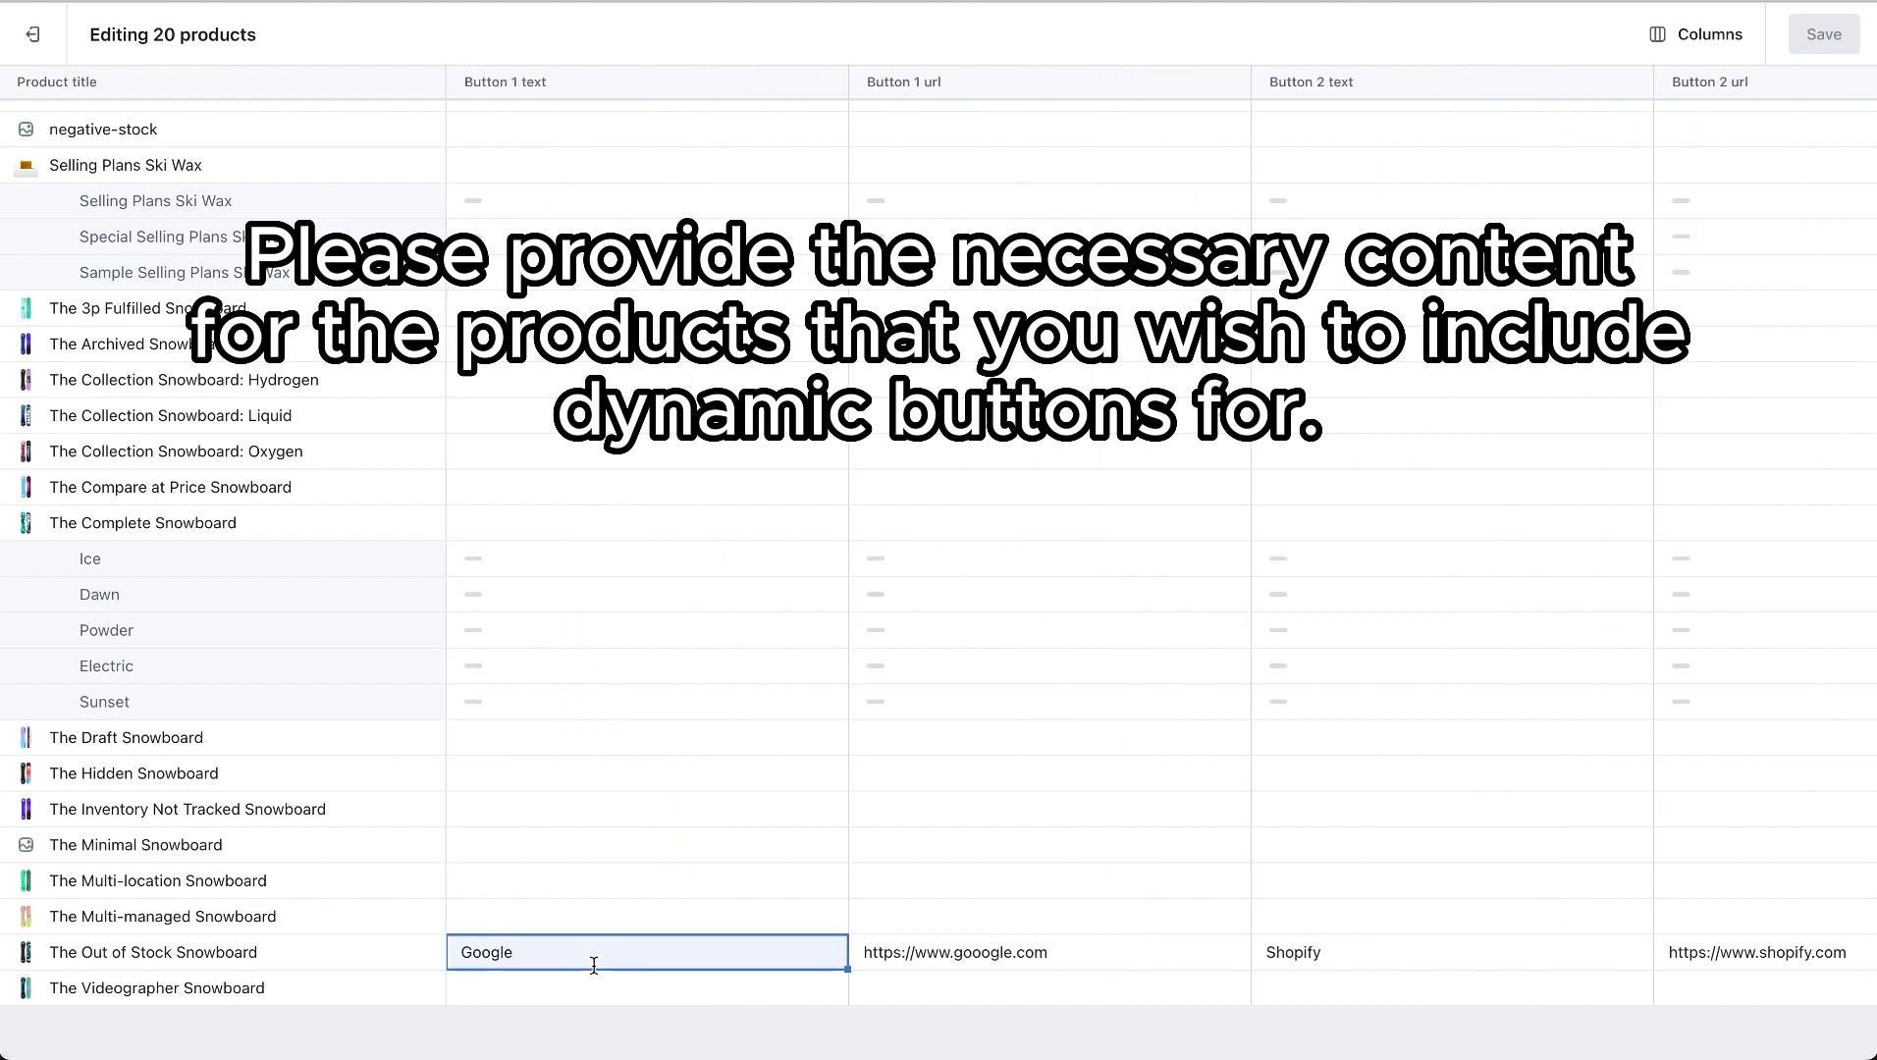
pyautogui.moveTo(332, 970)
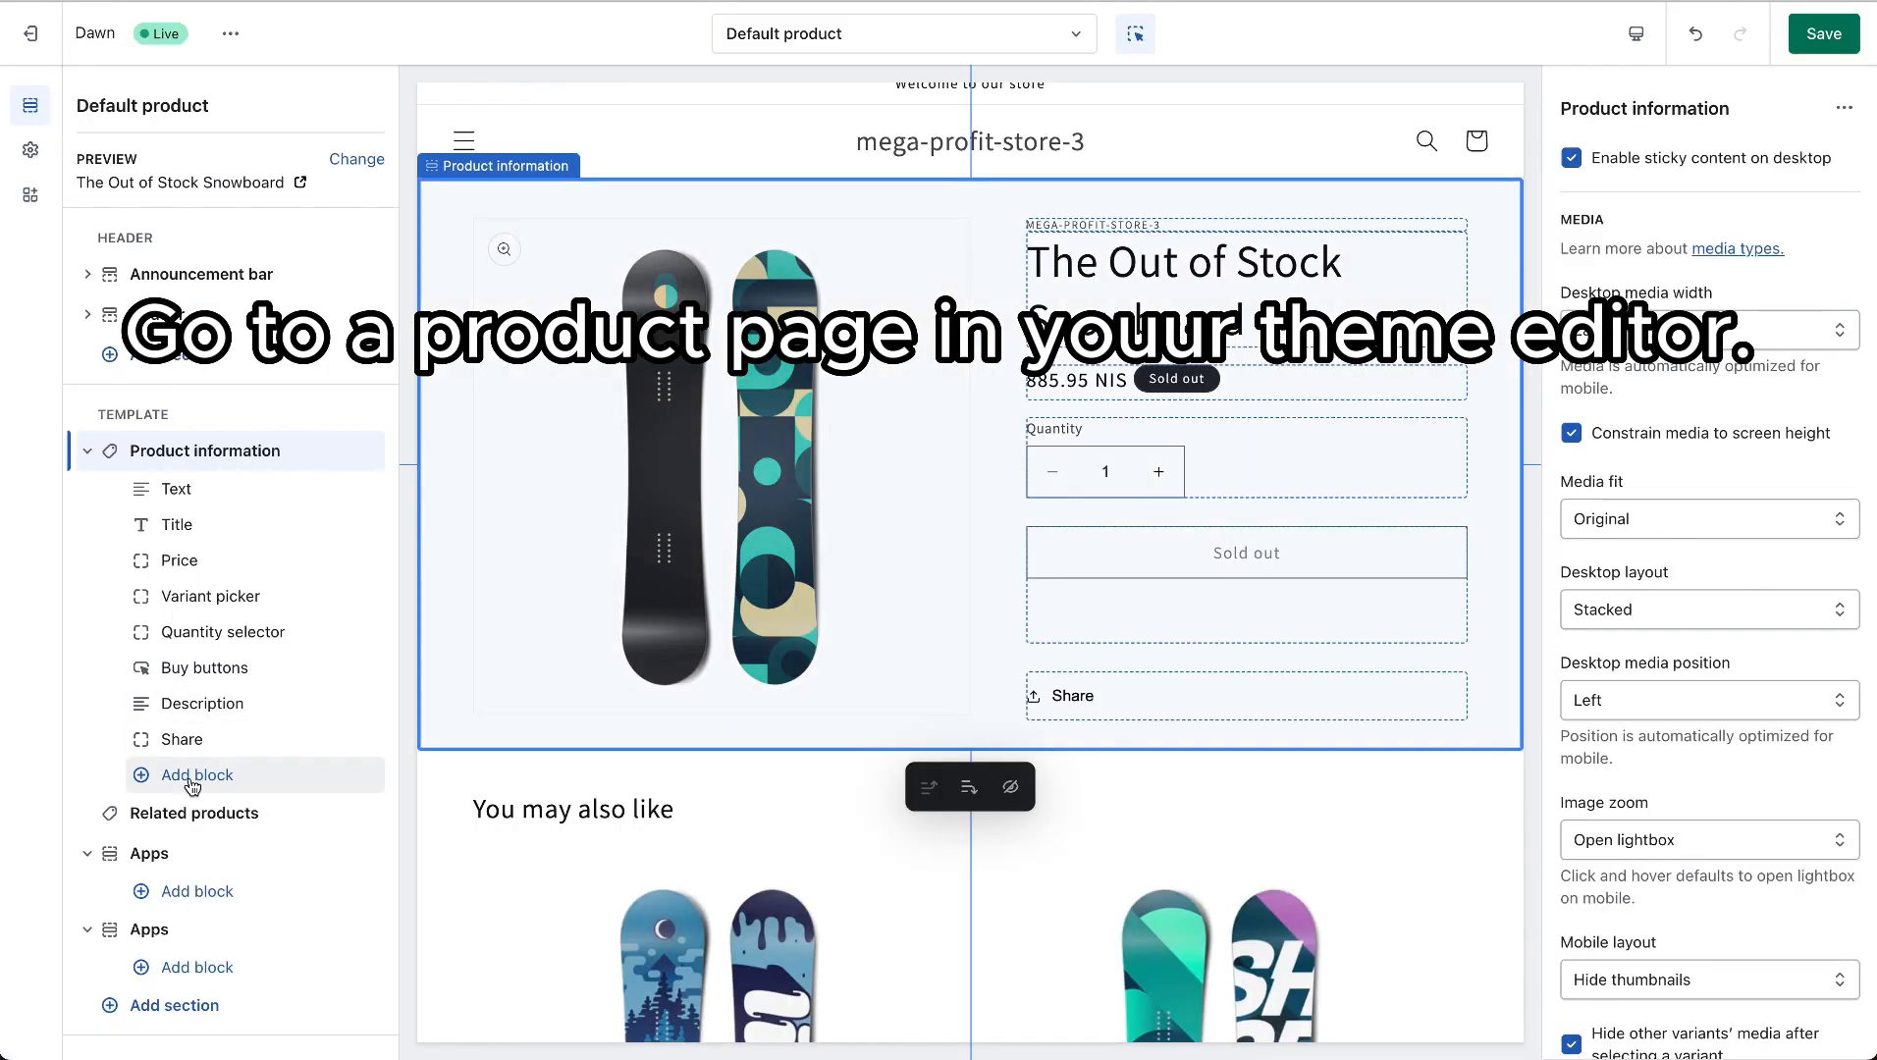
# Step: Add a Dynamic External Button block from the Apps list under Product information
pyautogui.click(194, 774)
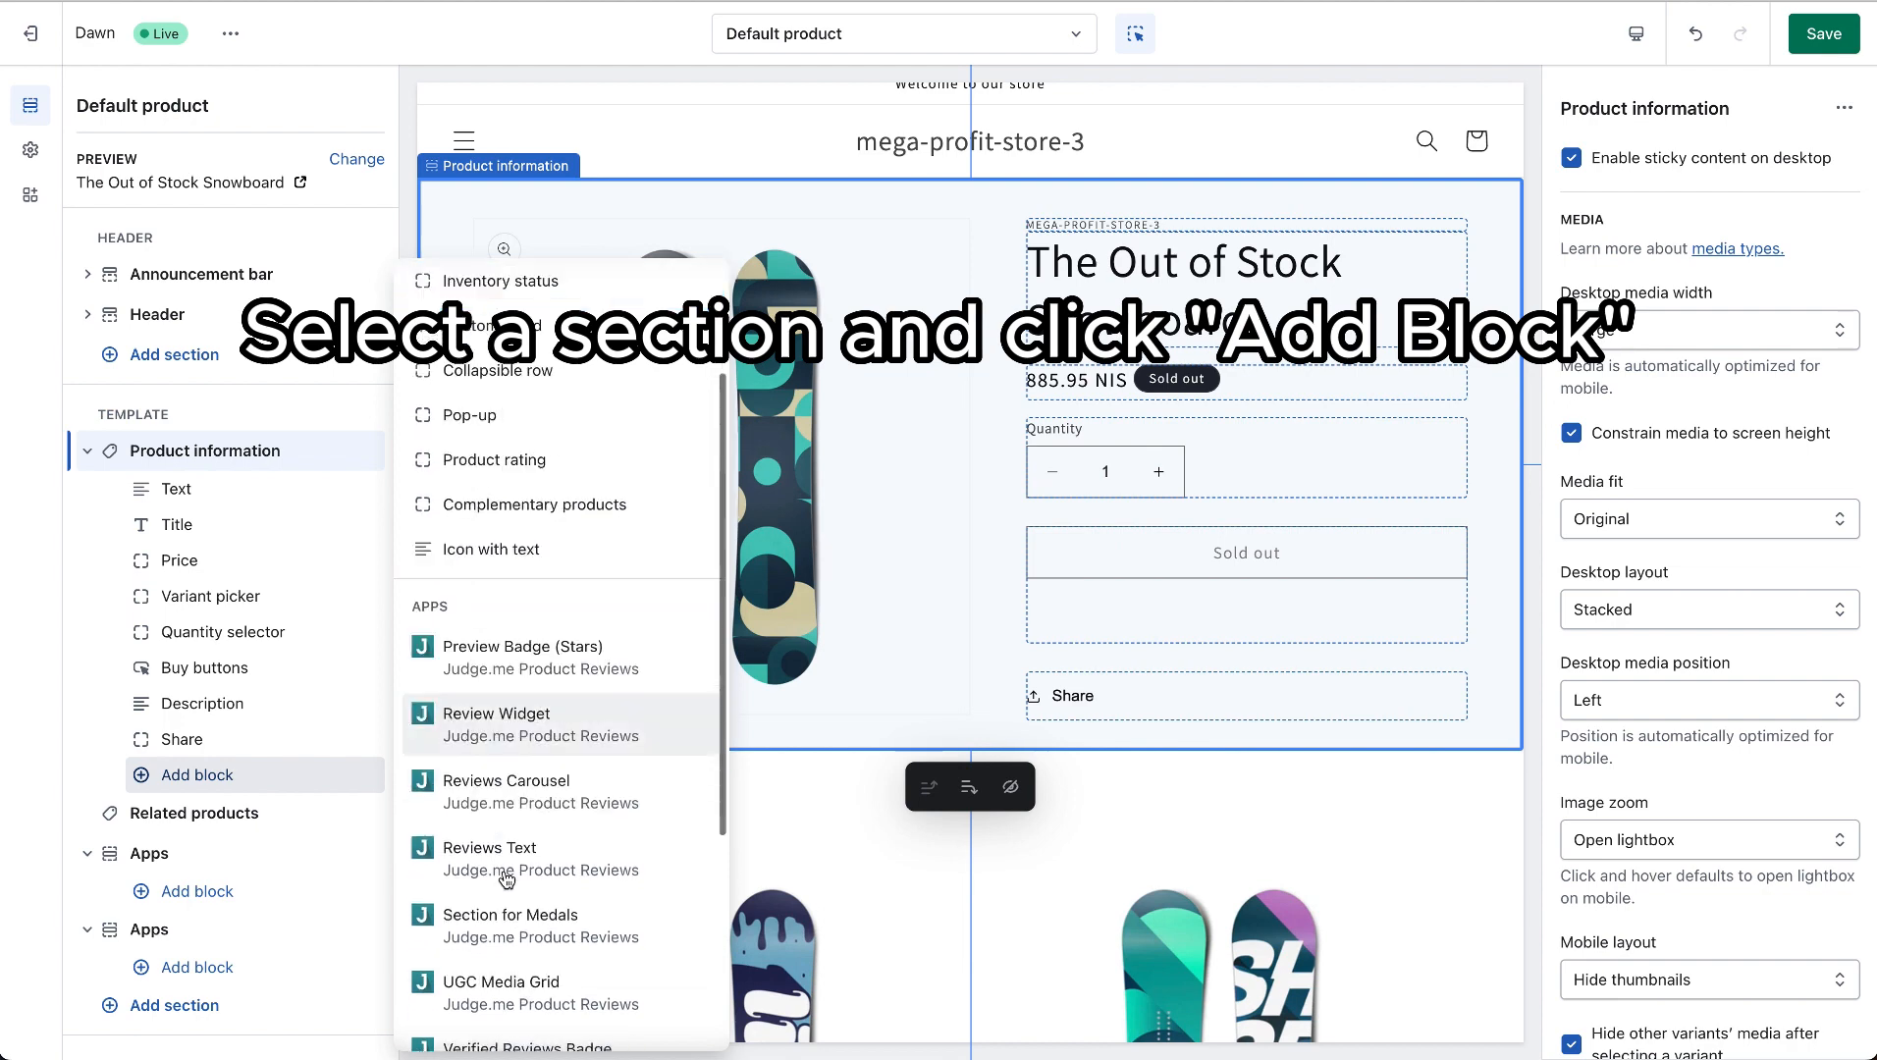
pyautogui.scroll(3)
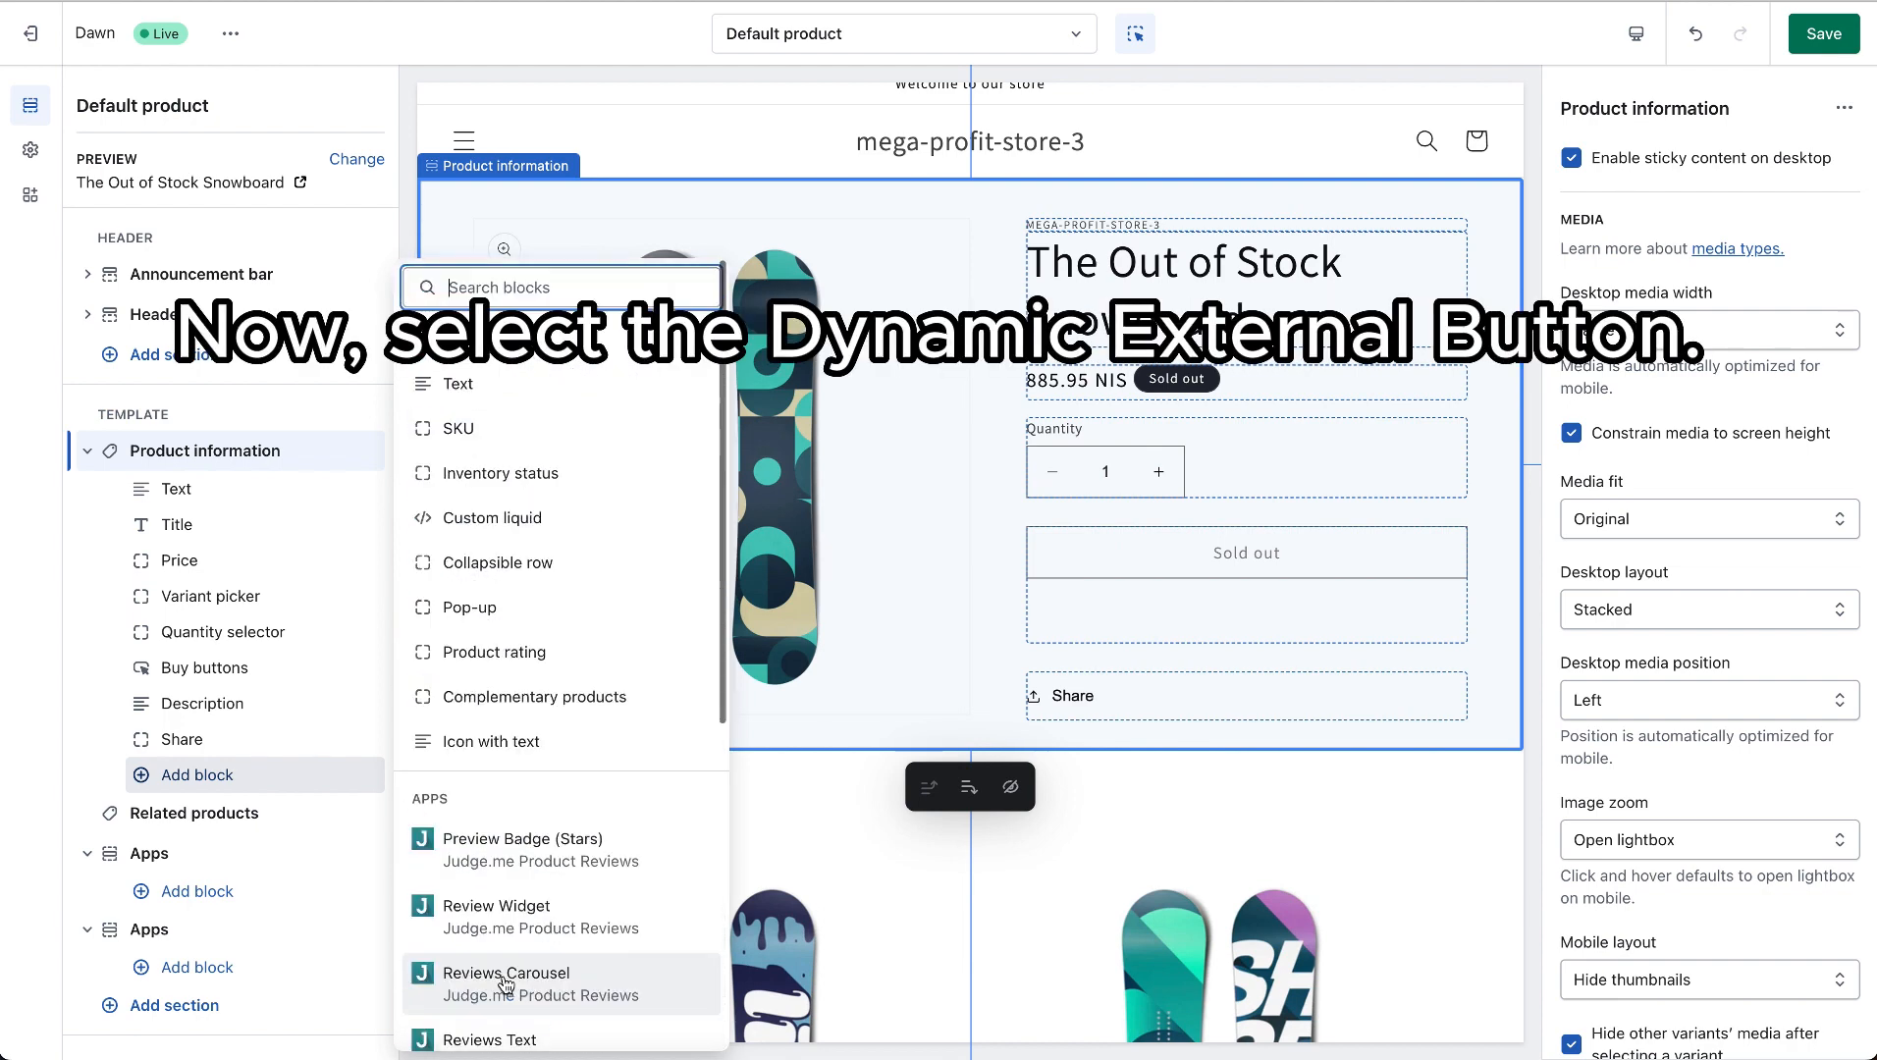
pyautogui.scroll(-3)
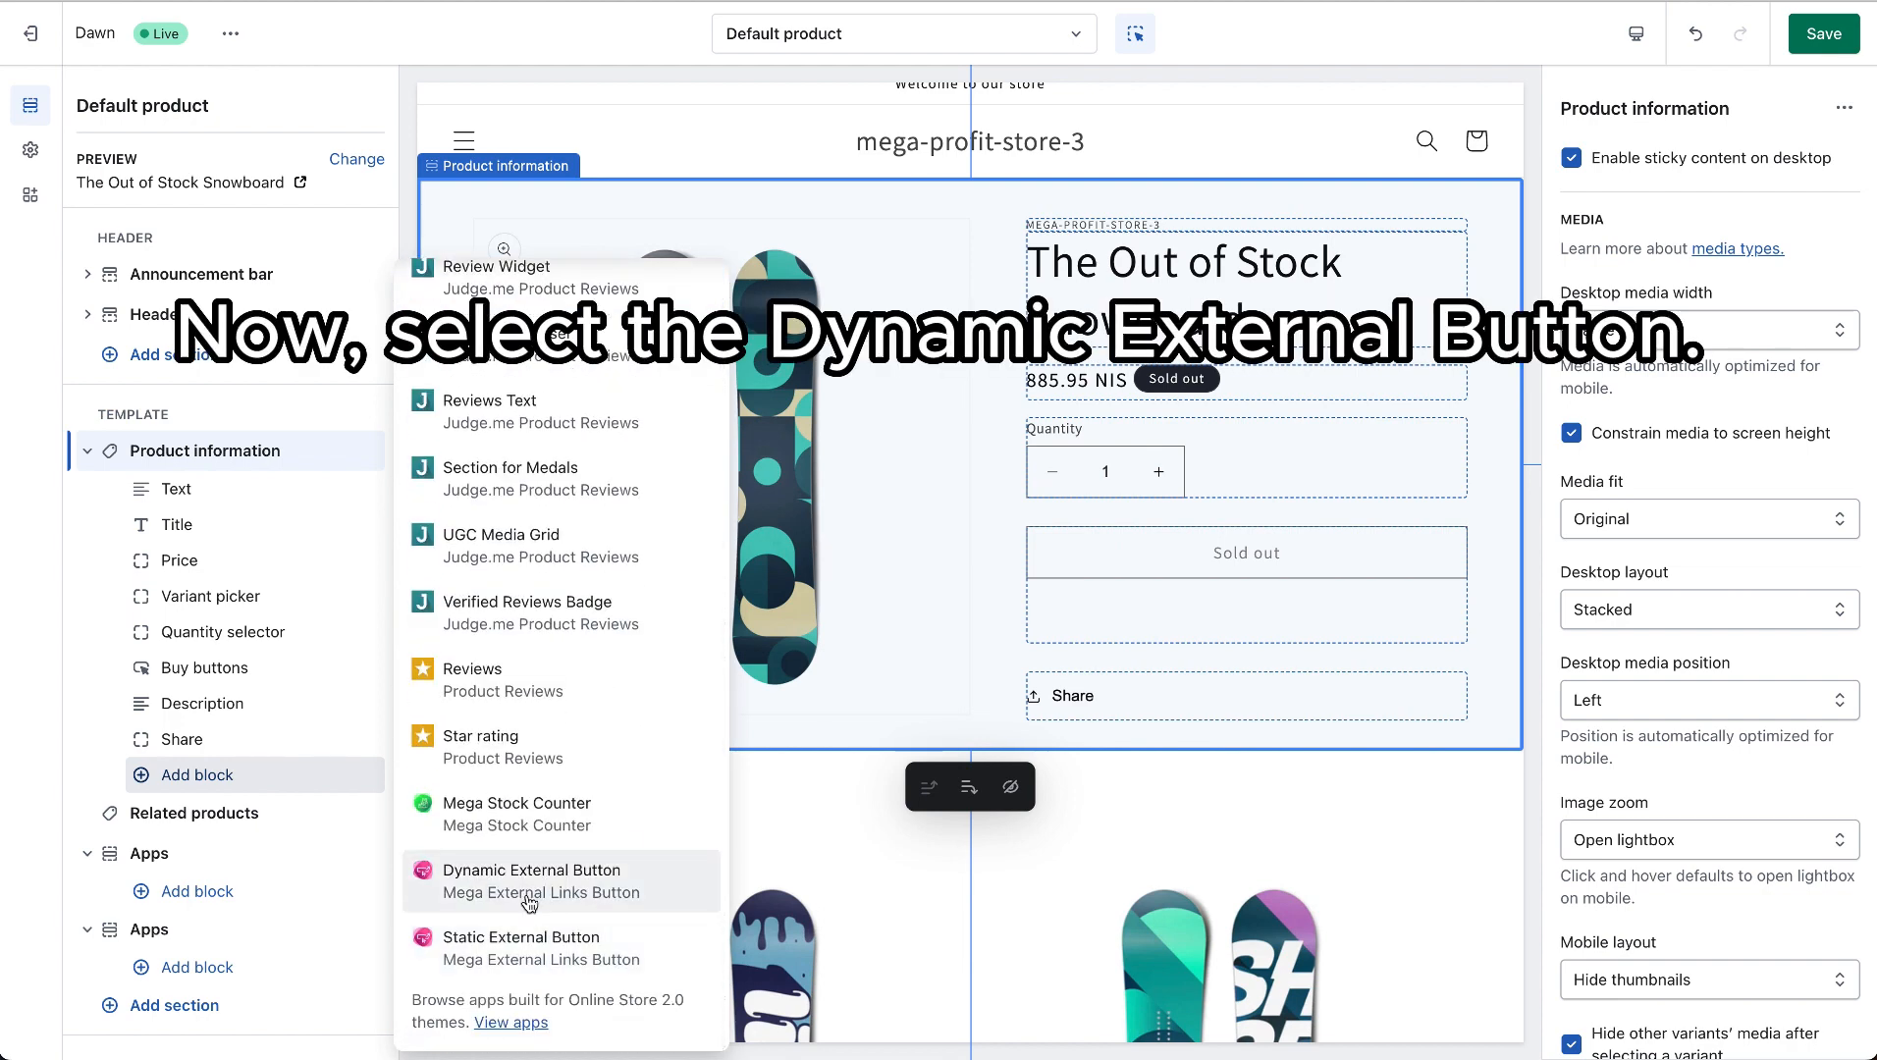
pyautogui.click(532, 882)
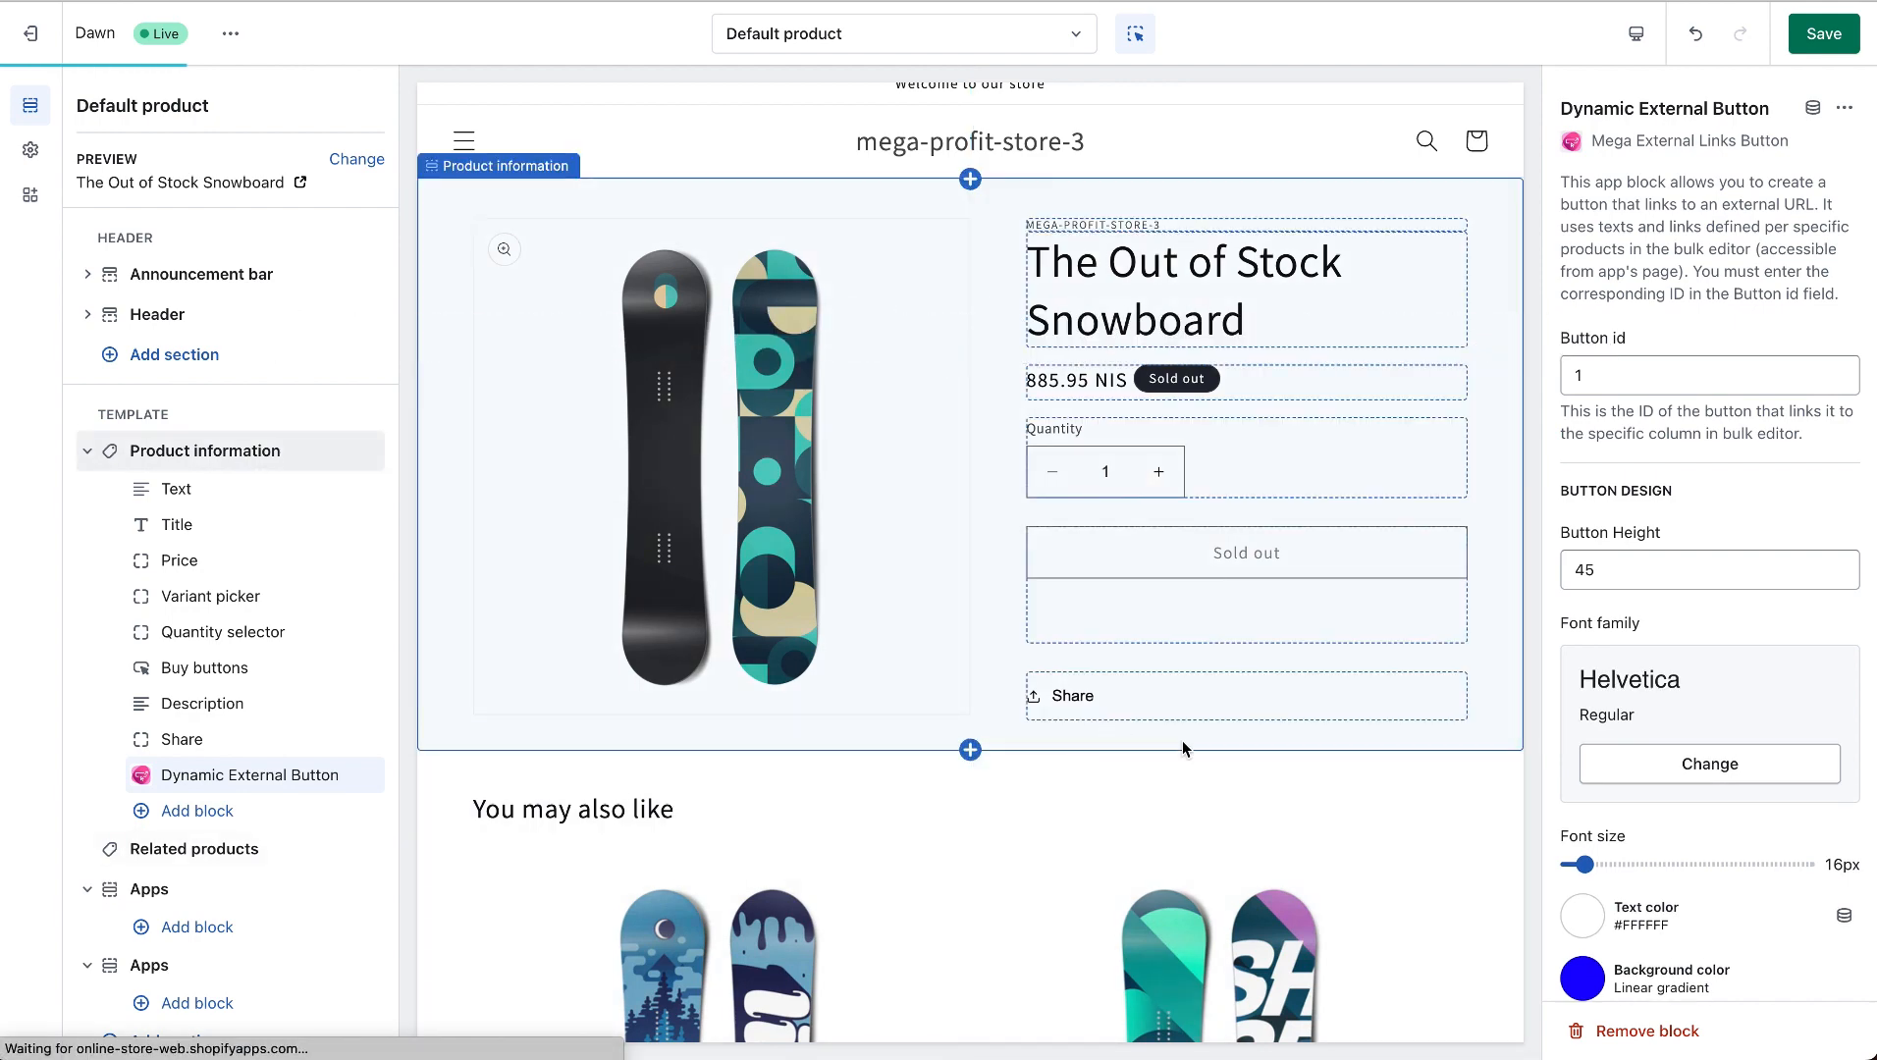
# Step: Change the Dynamic External Button's Button id from 1 to 2 and reselect Product information
pyautogui.click(1243, 762)
pyautogui.write('2')
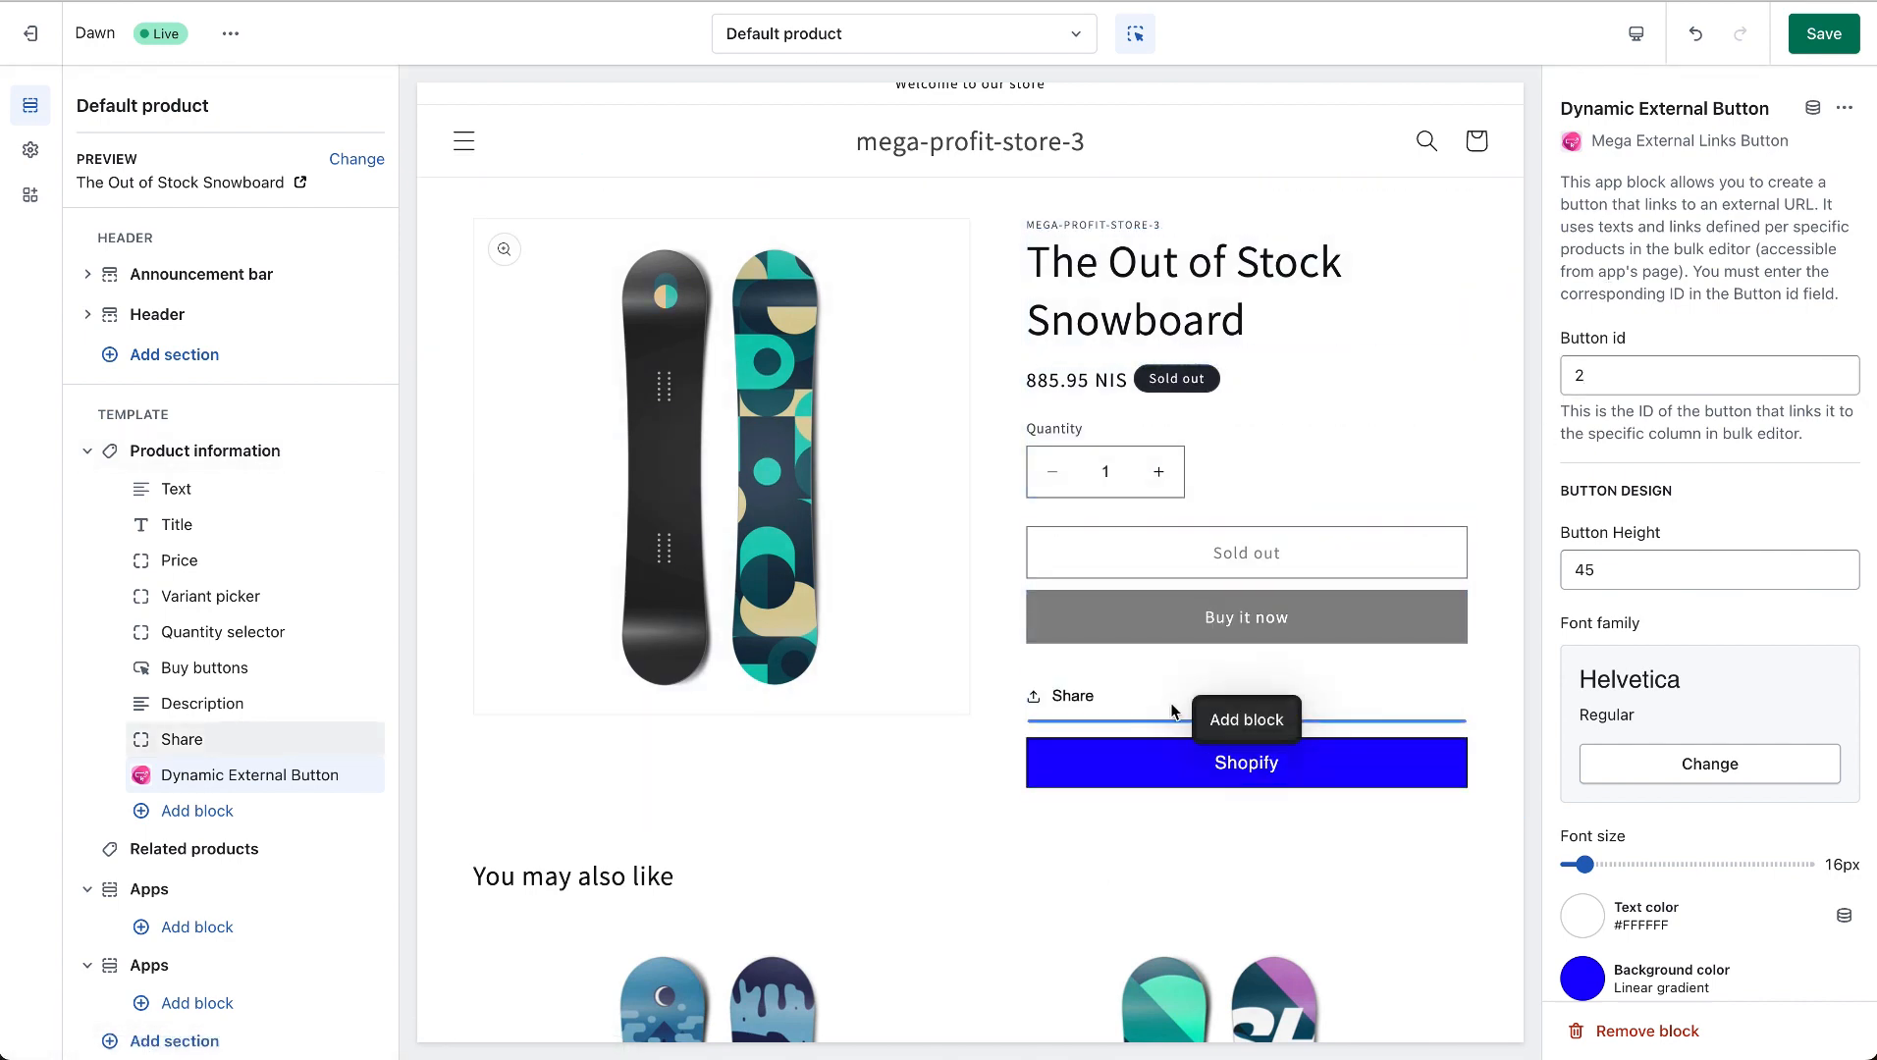
pyautogui.click(204, 451)
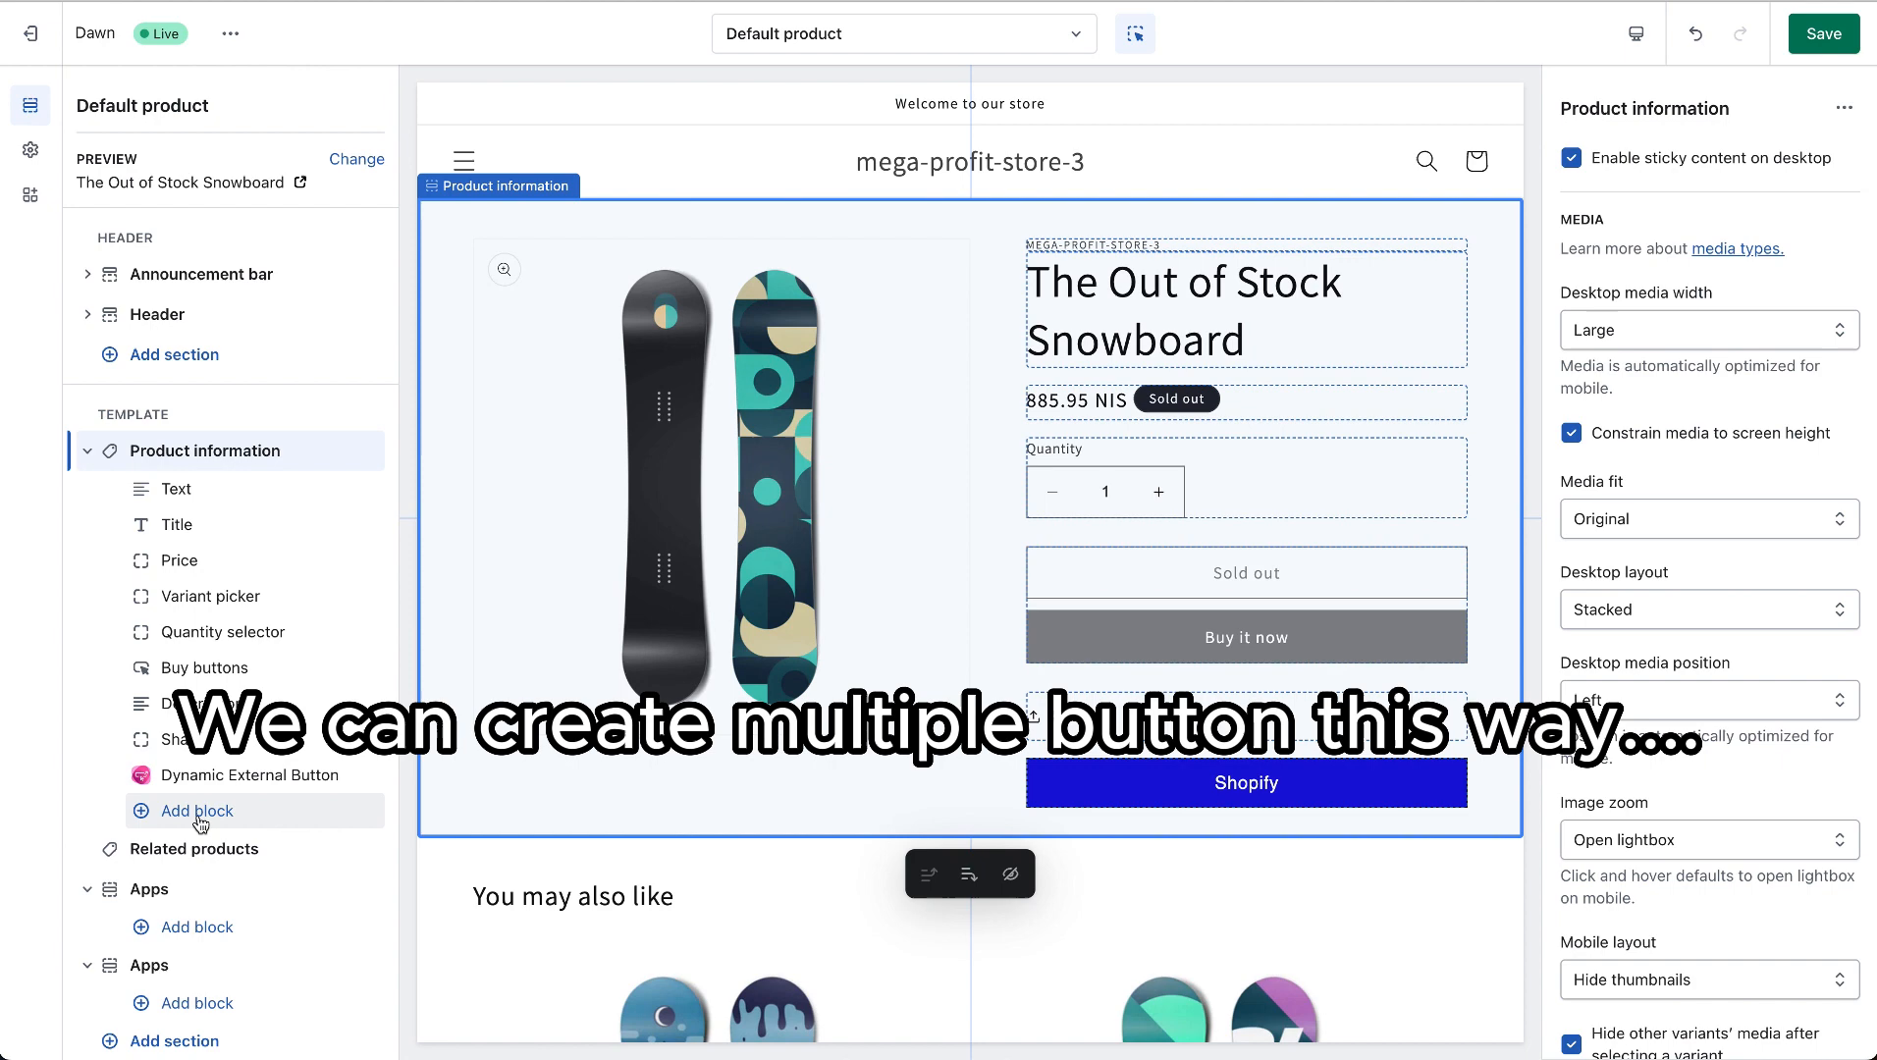
# Step: Add a Static External Button block from the Apps list below the dynamic button
pyautogui.click(197, 811)
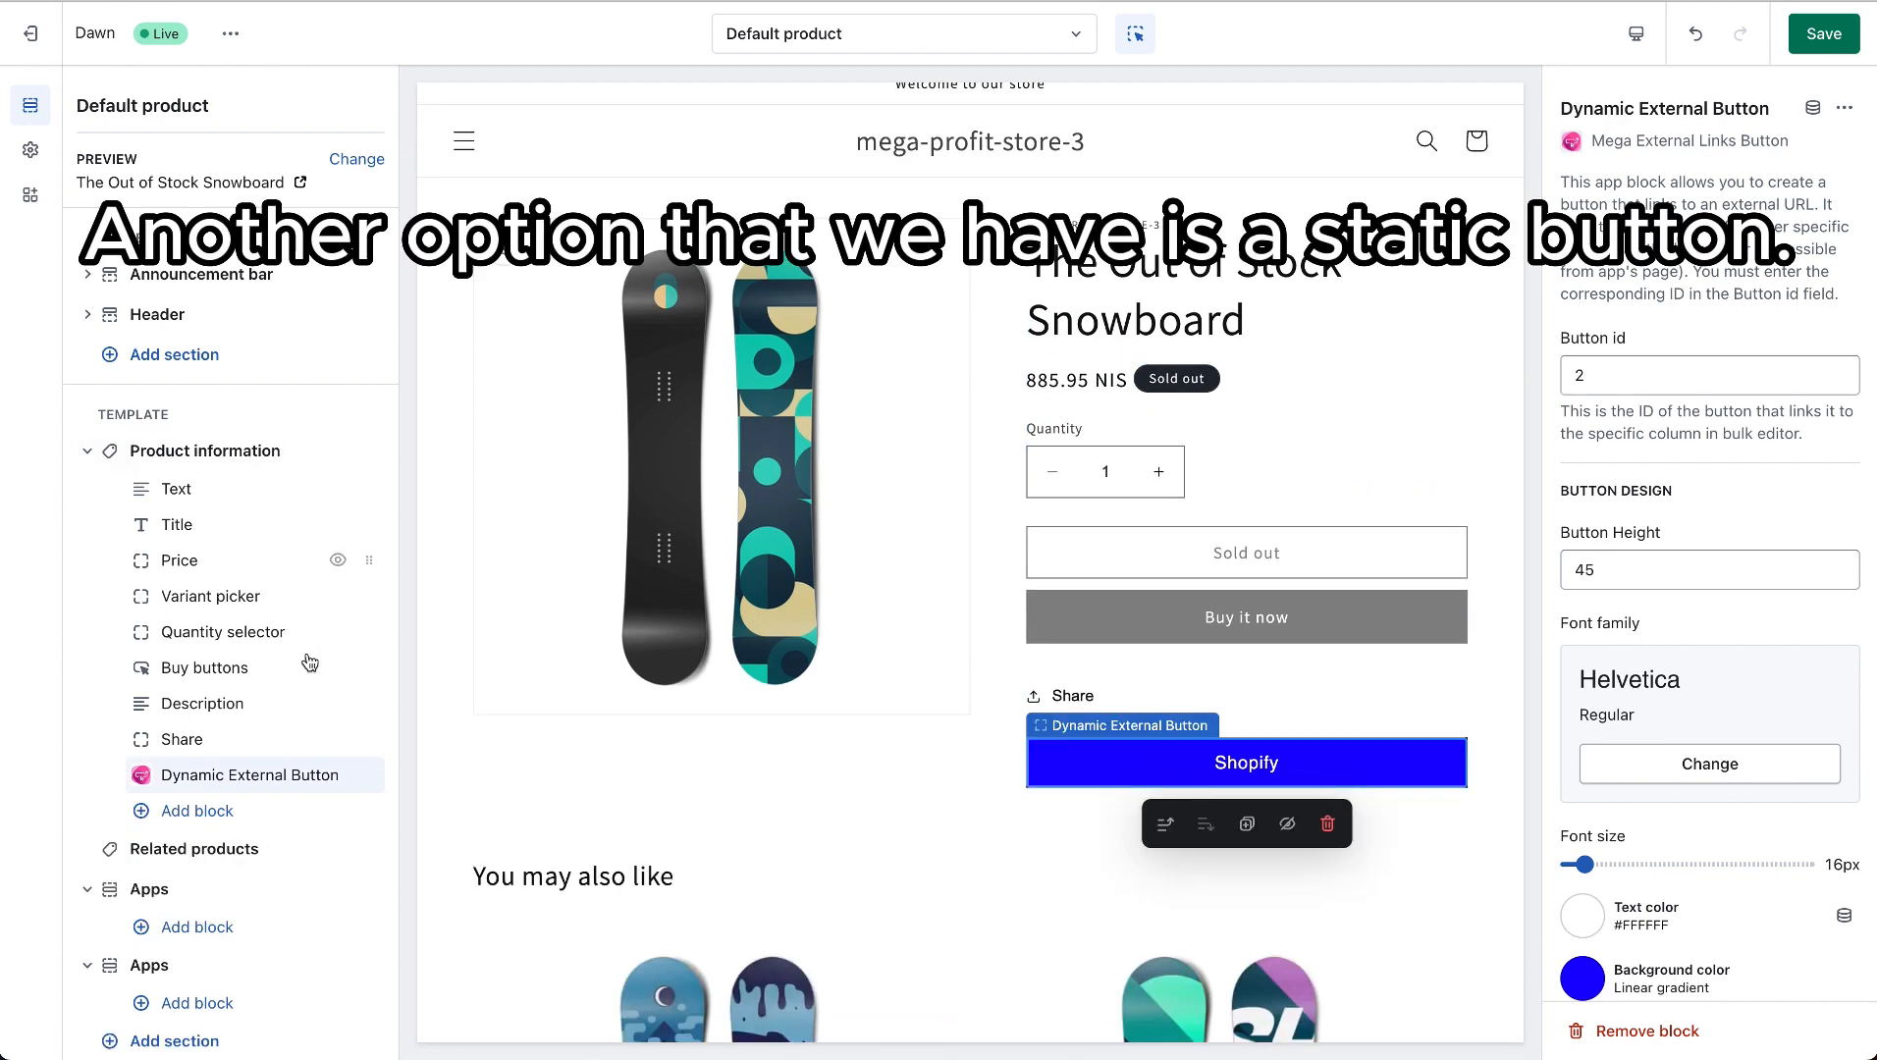
pyautogui.click(196, 811)
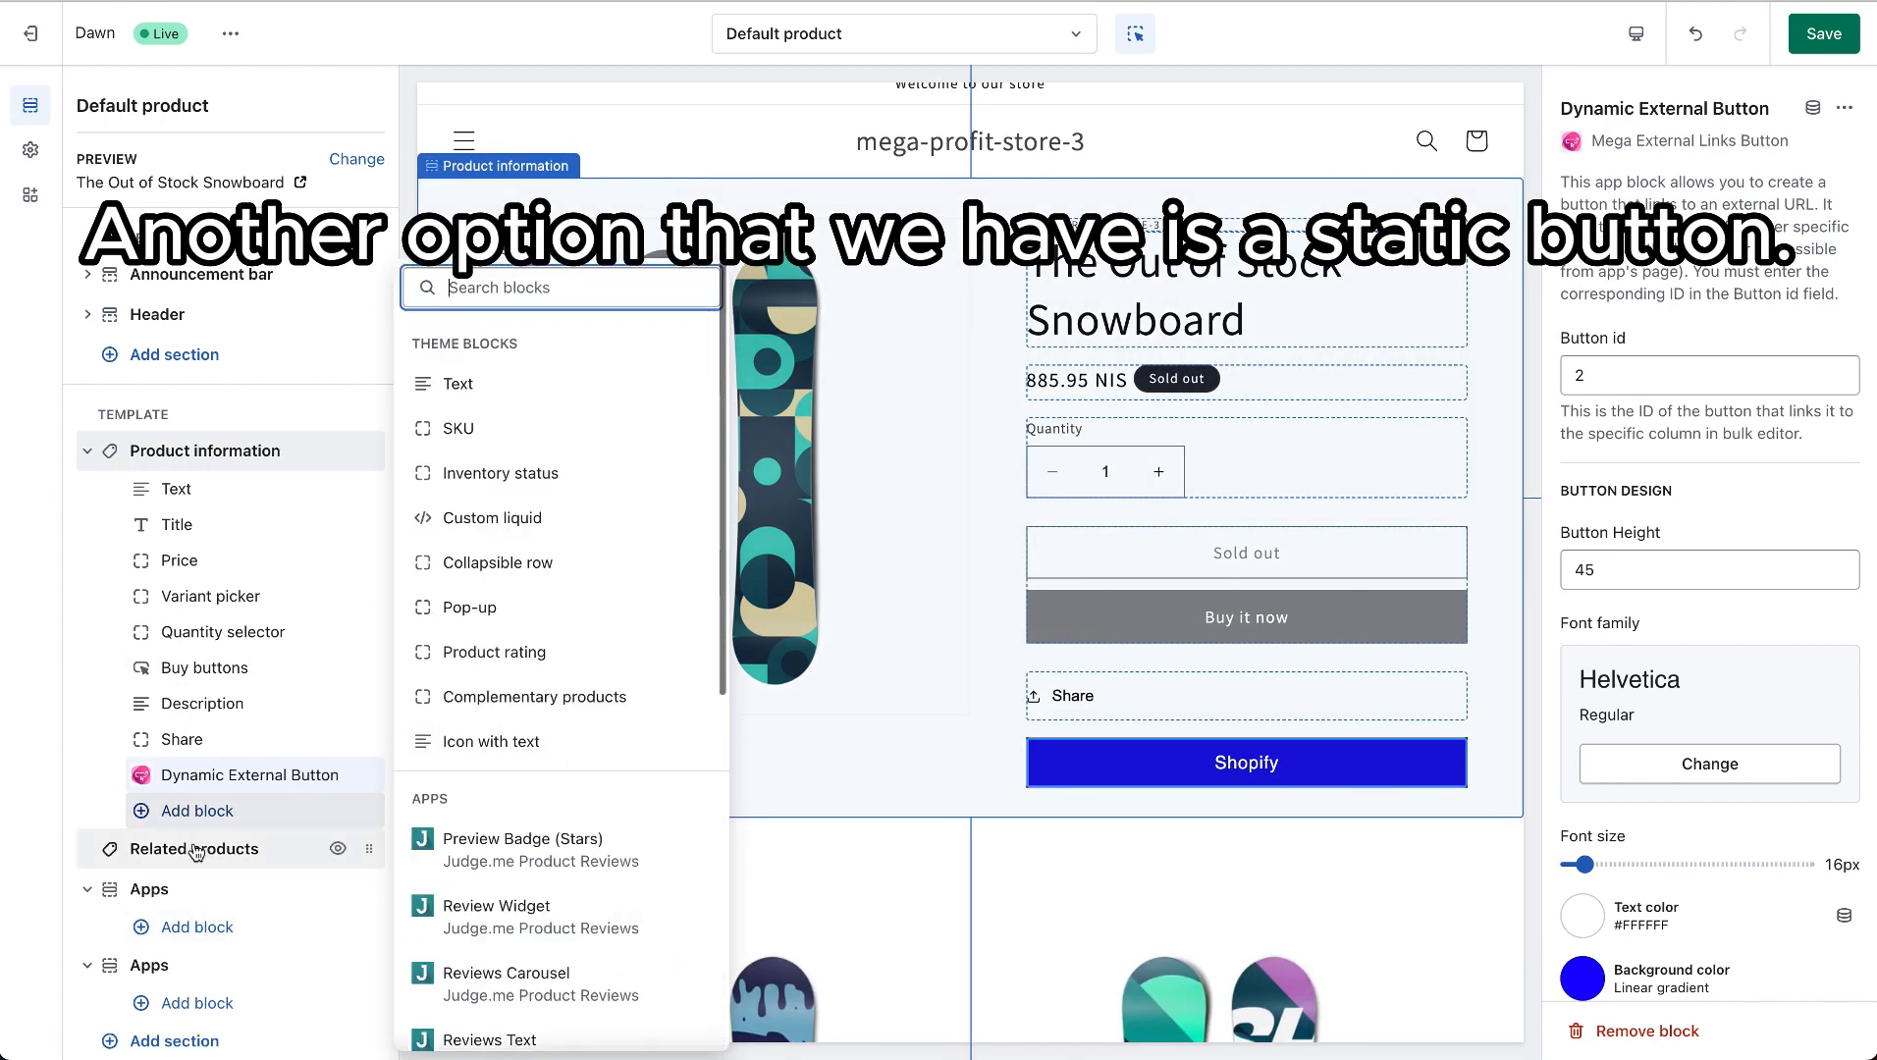
pyautogui.scroll(-3)
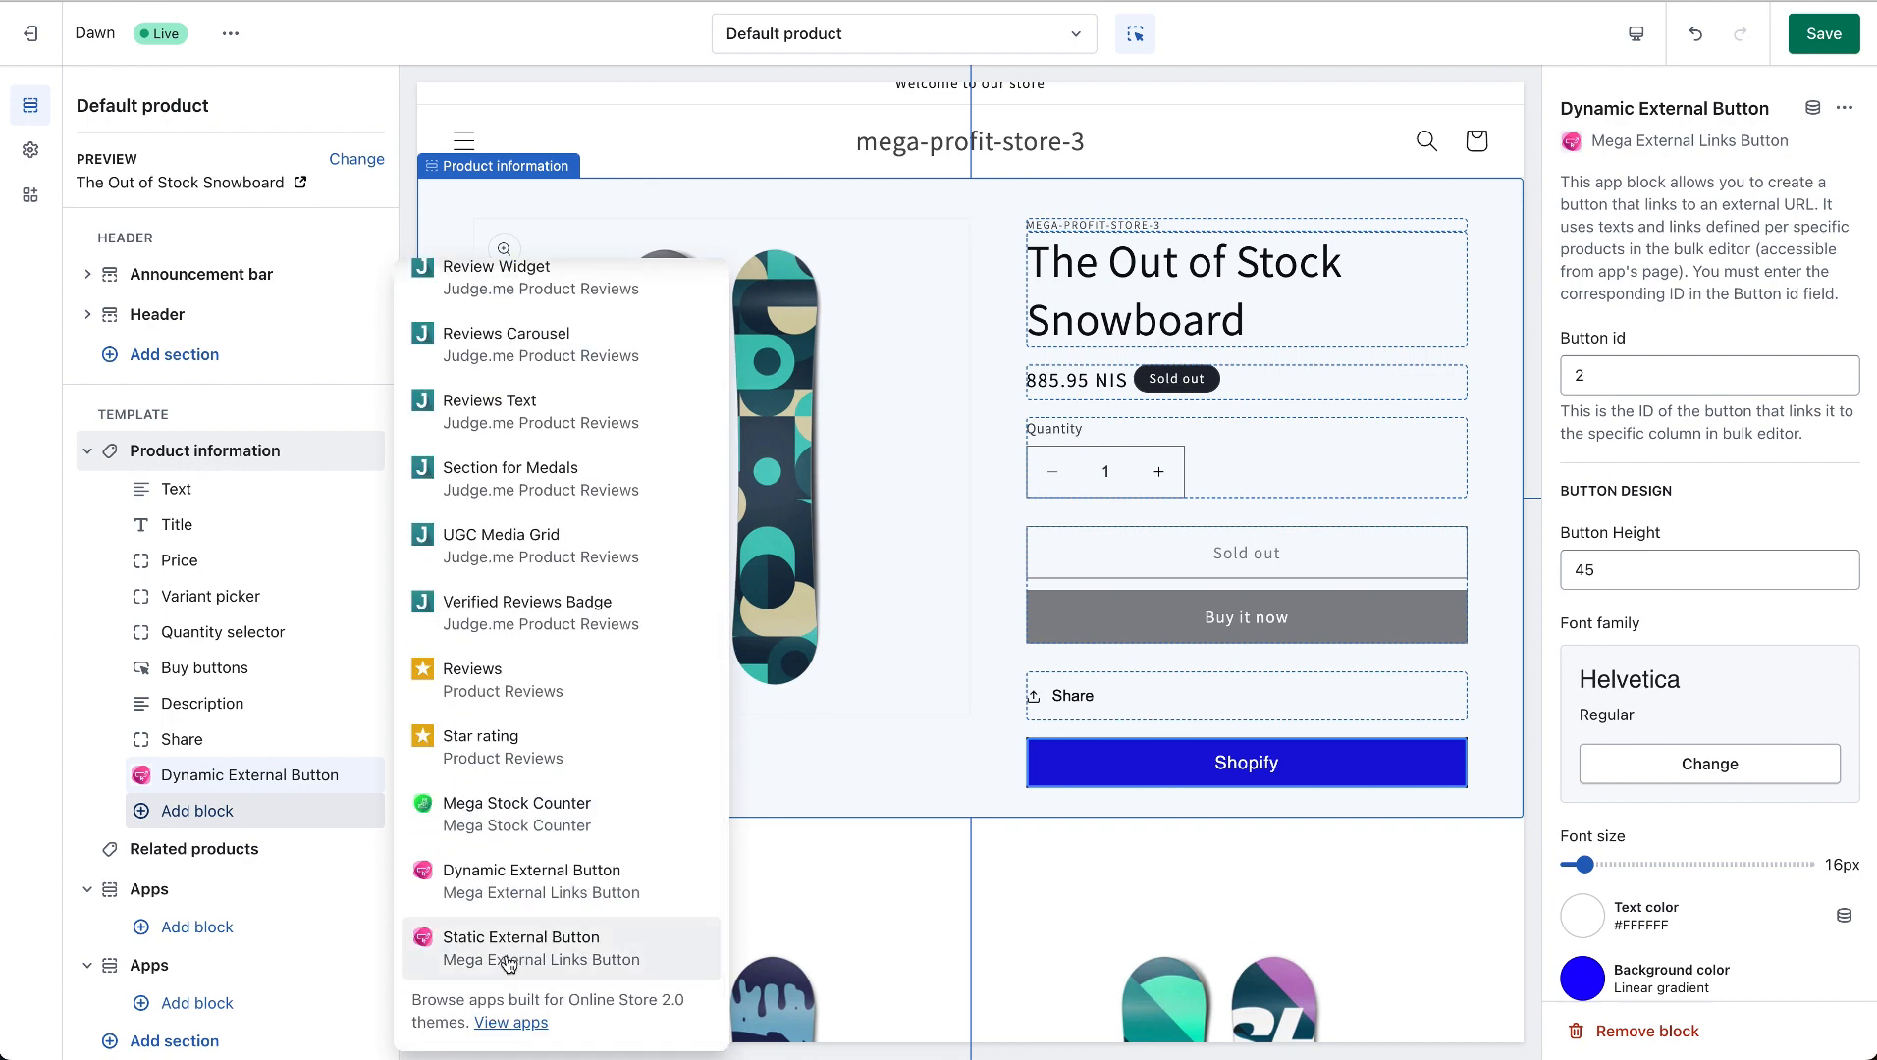
pyautogui.click(520, 944)
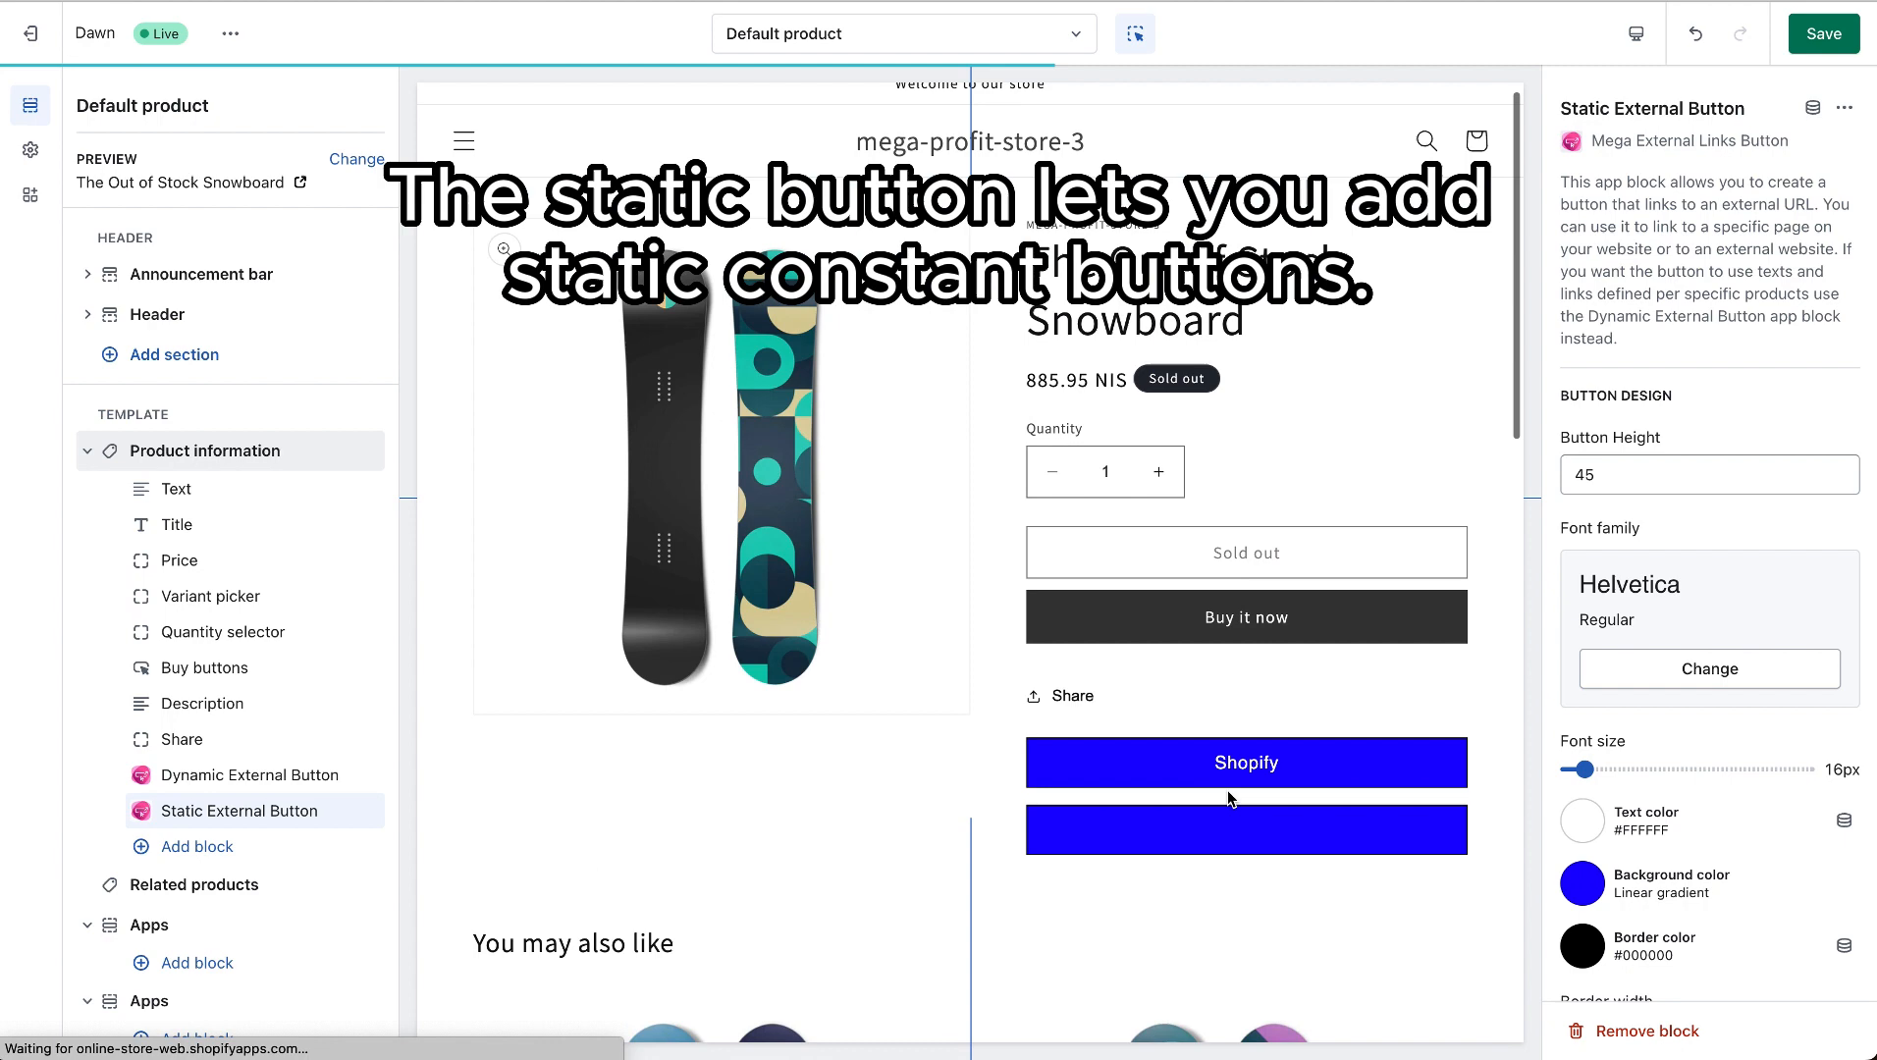
# Step: Enter 'Google' as the Static External Button's button text, leaving its URL empty
pyautogui.click(1244, 828)
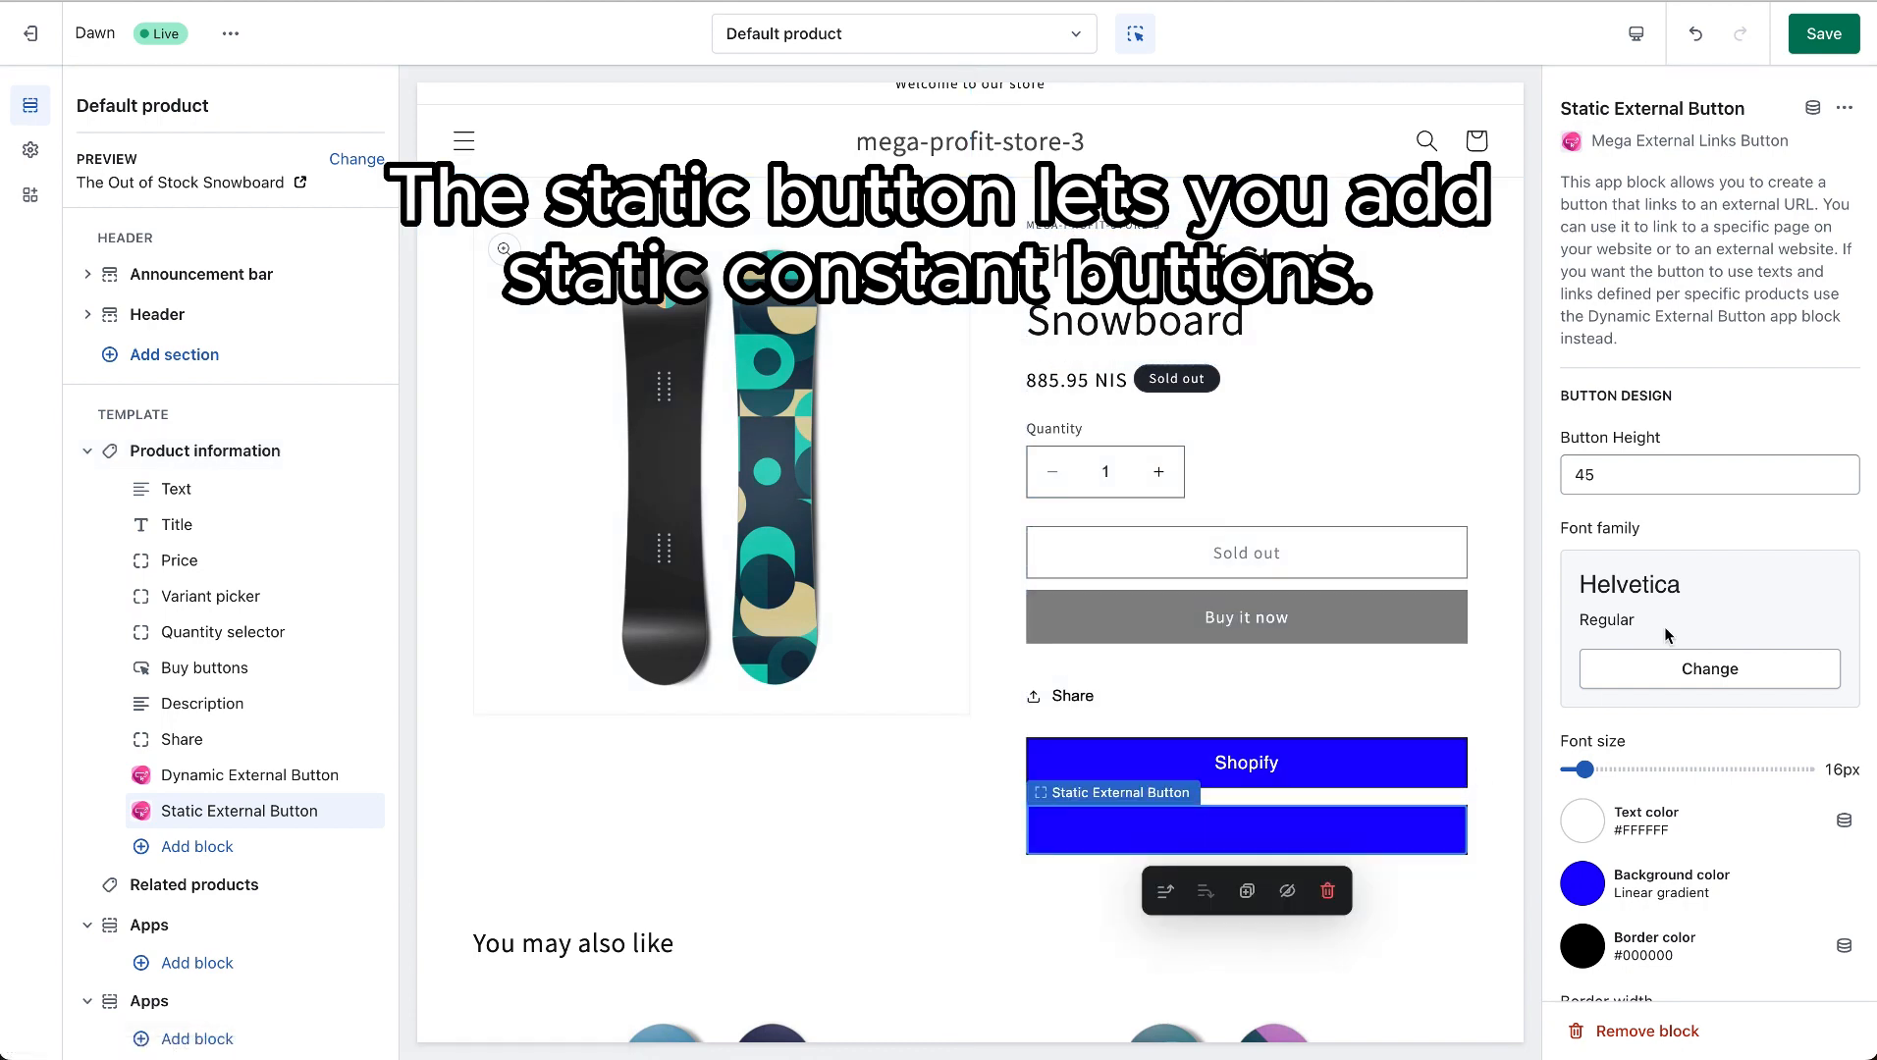
pyautogui.scroll(-3)
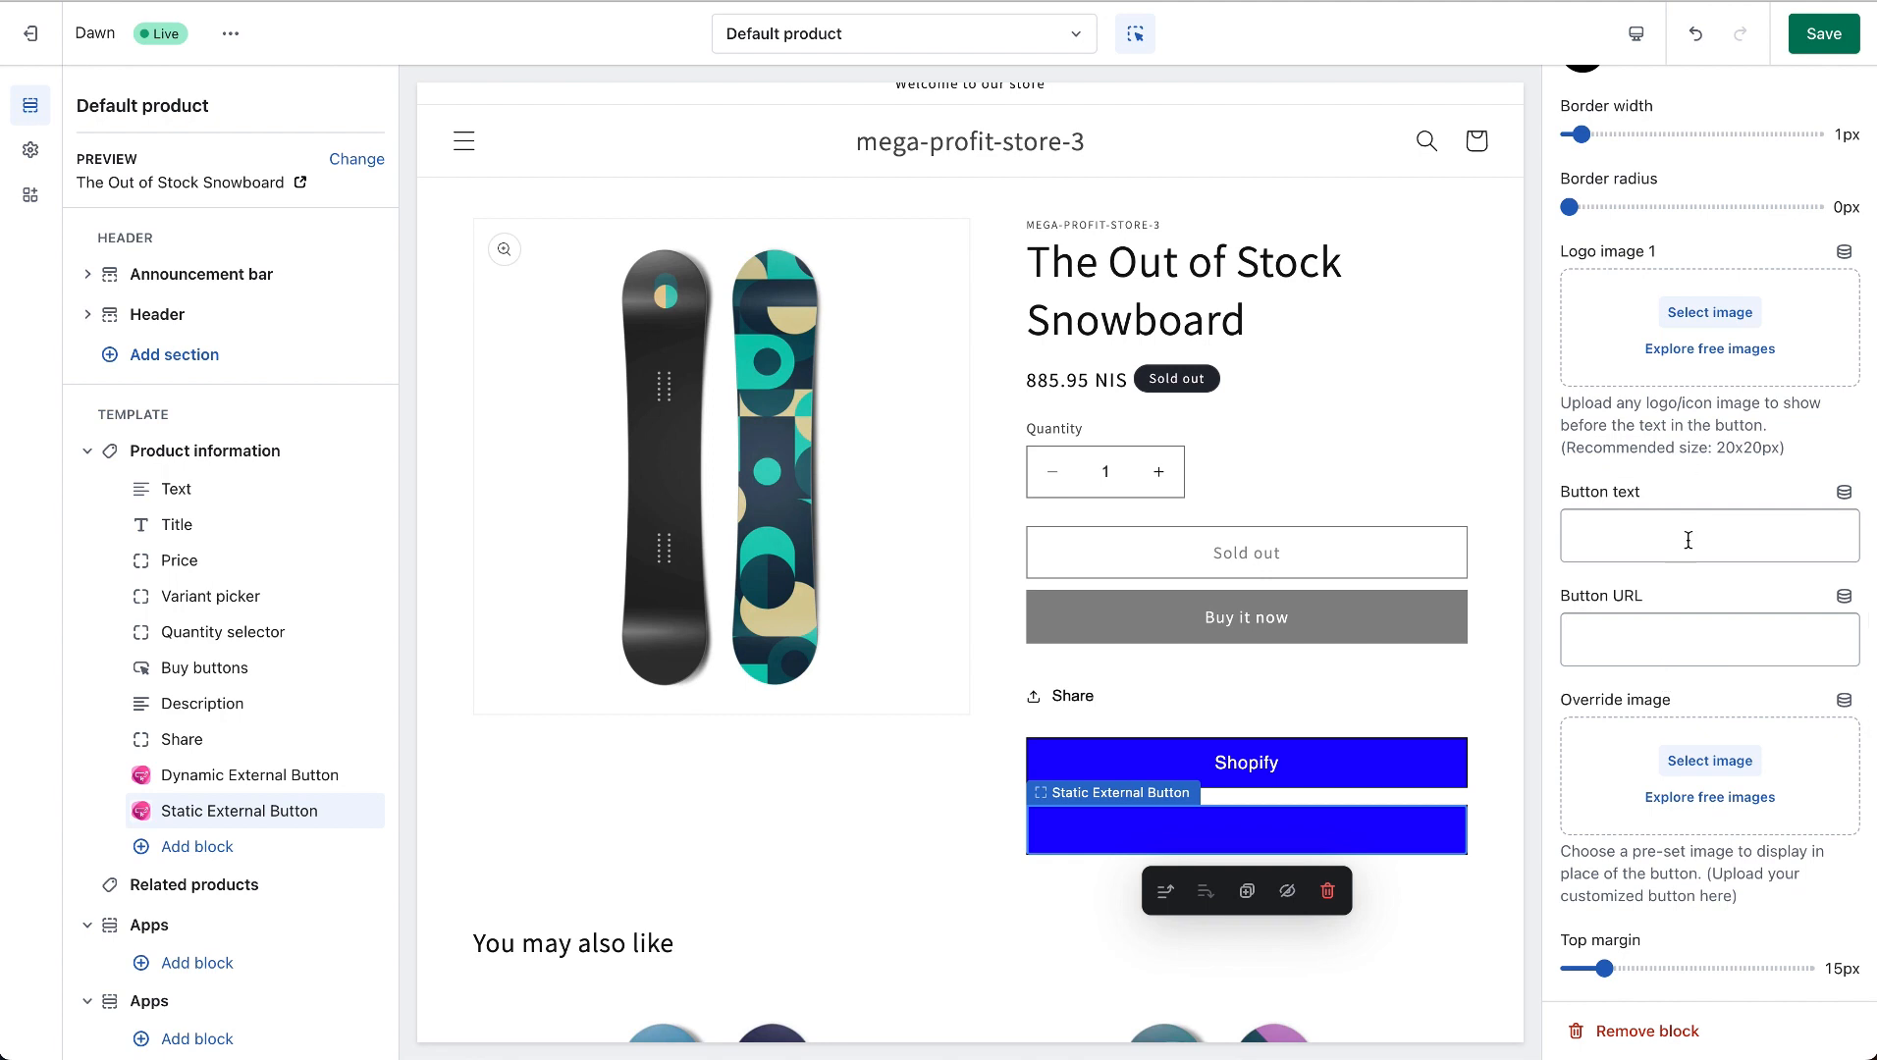
pyautogui.click(1708, 536)
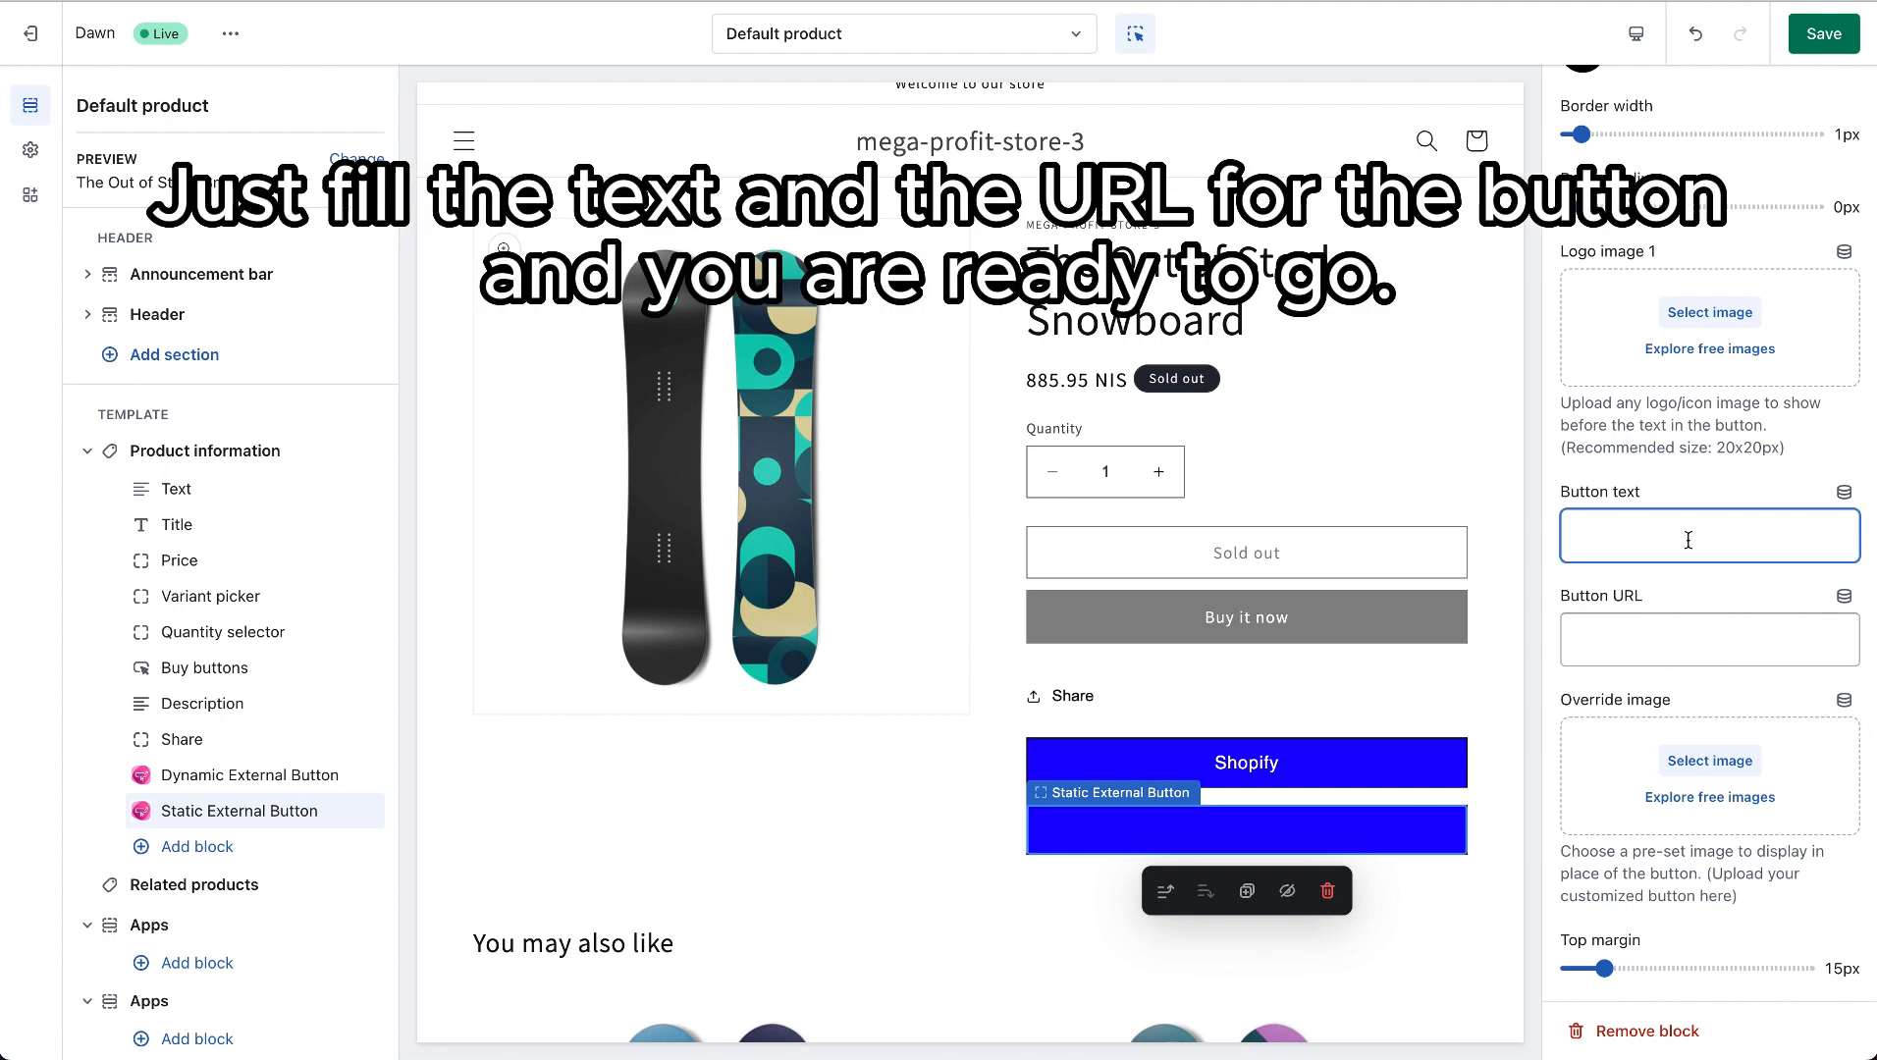
pyautogui.write('G')
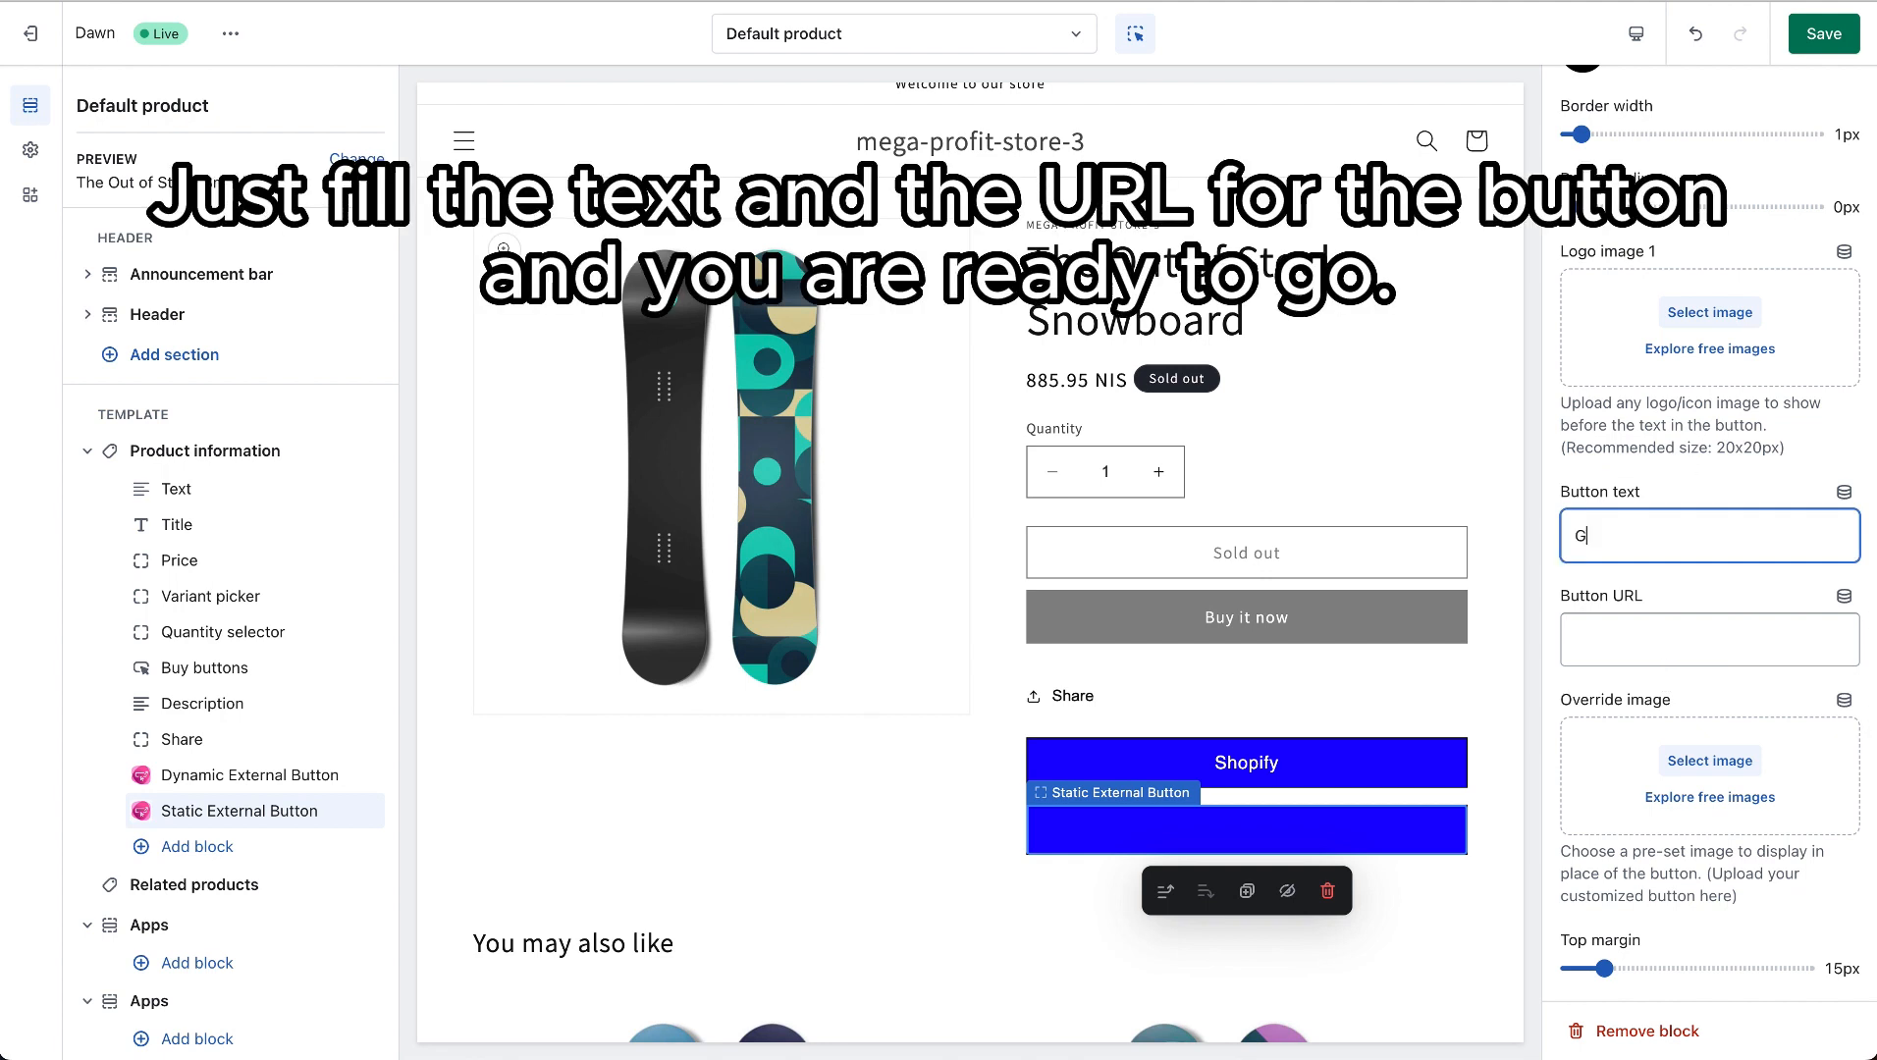
pyautogui.write('Google')
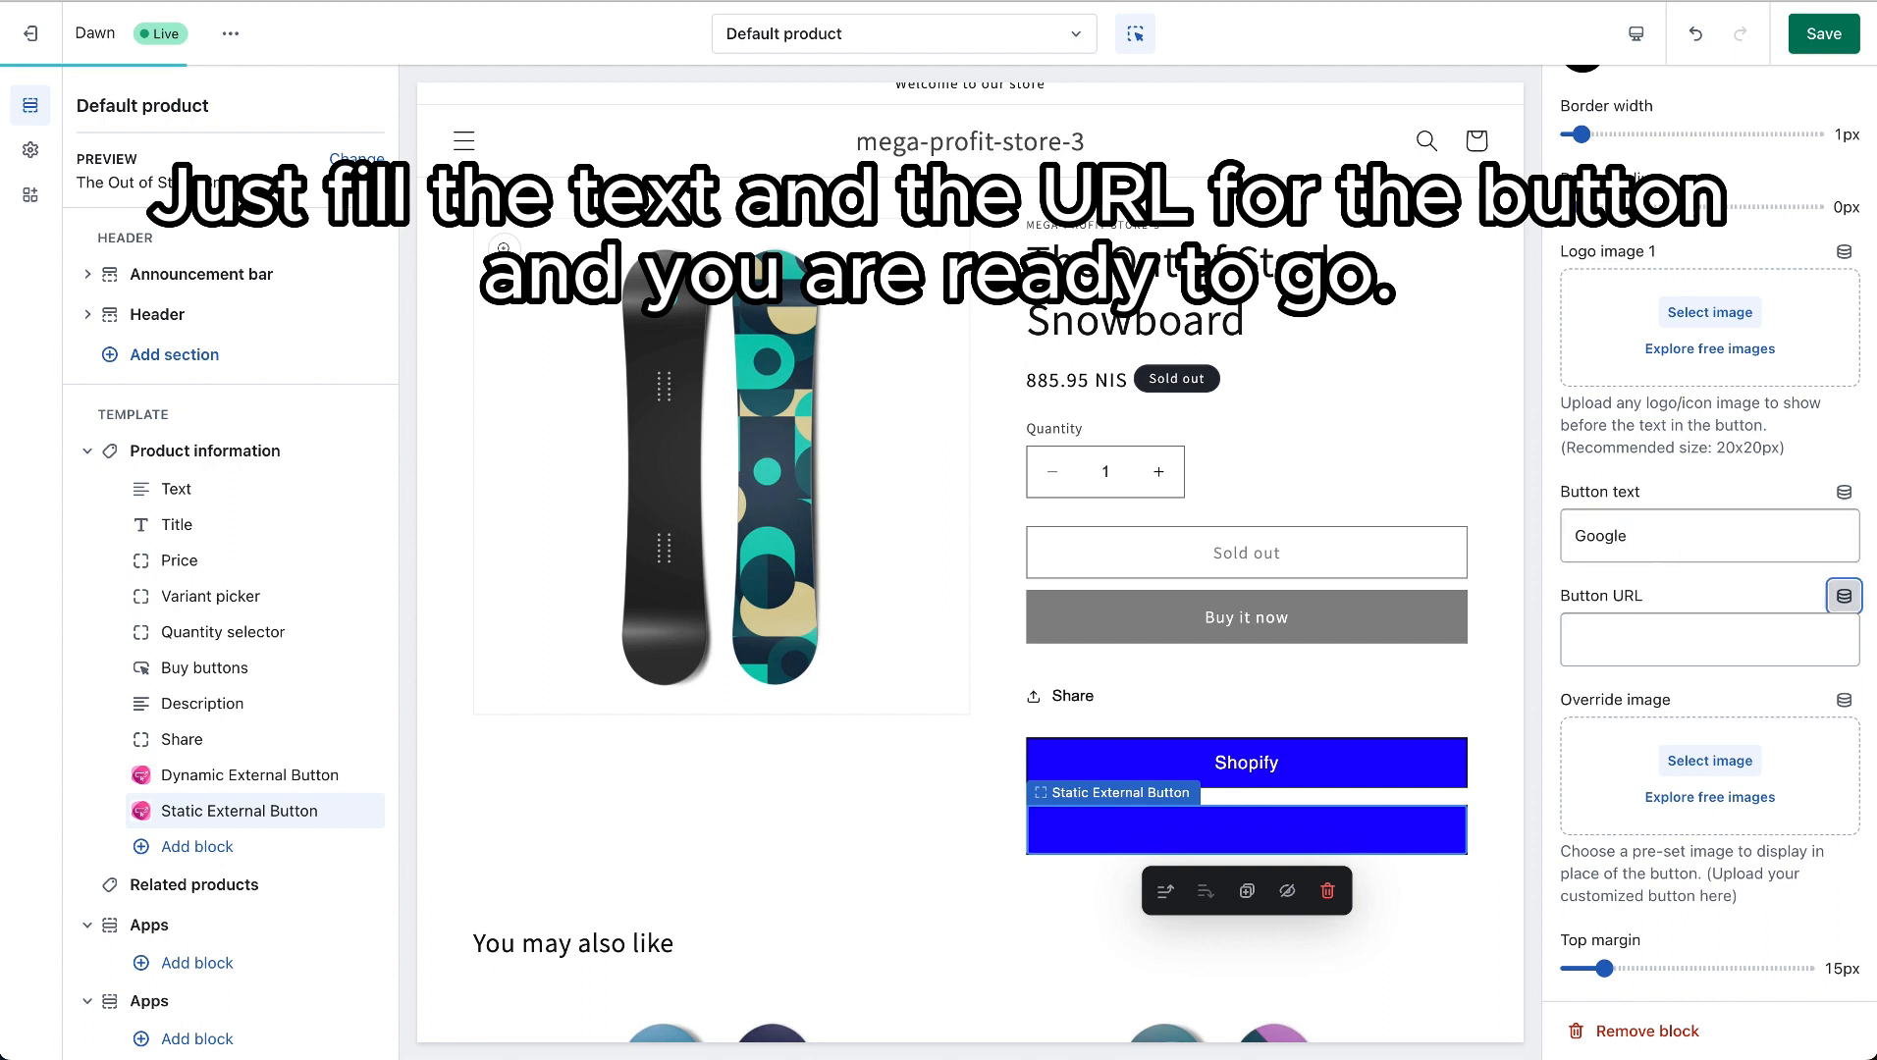